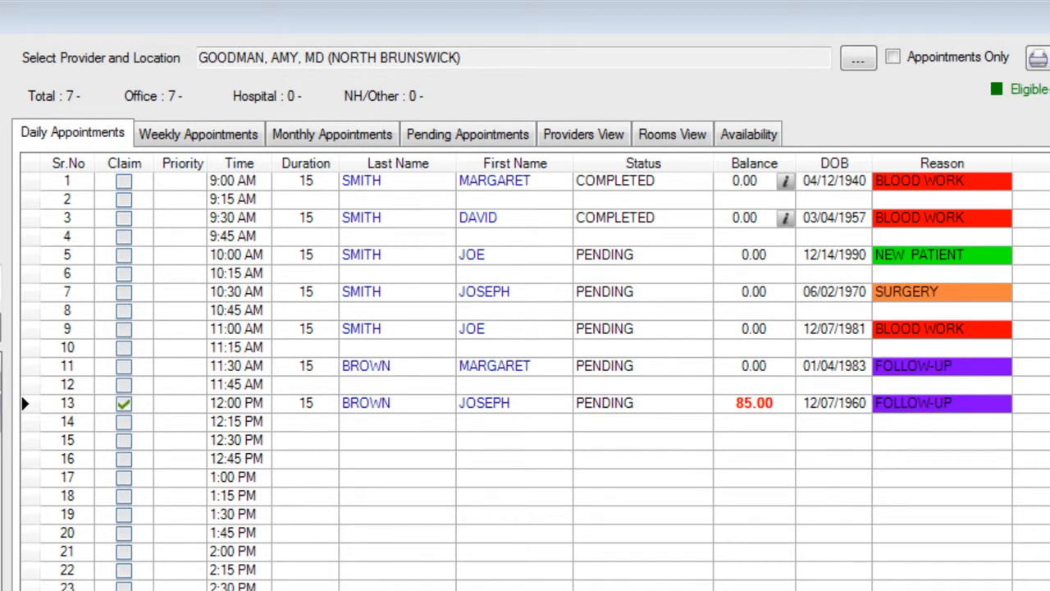
{"action": "mouse_move", "coordinate": [929, 365]}
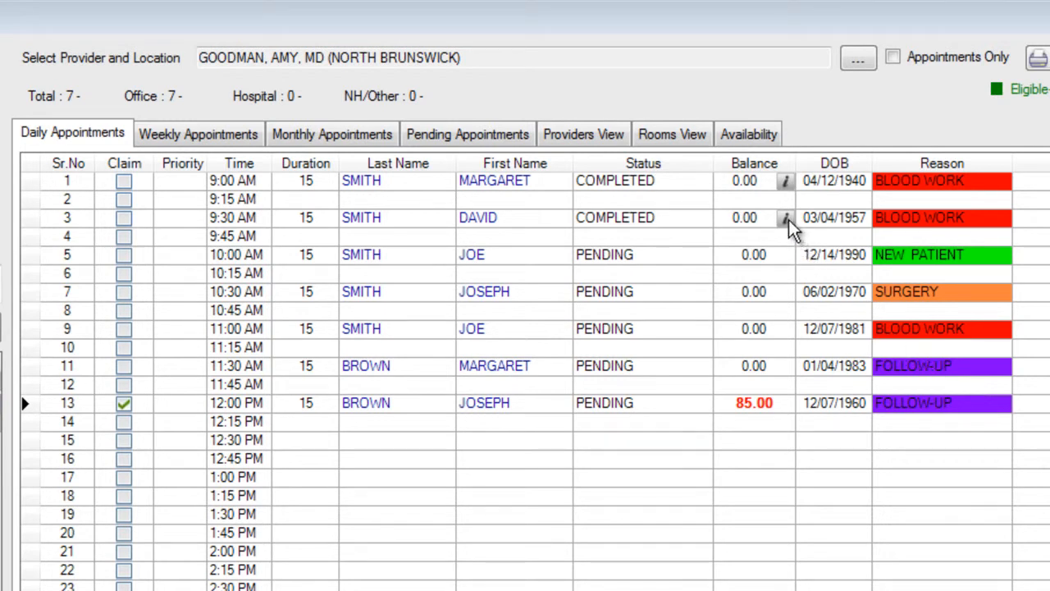
{"action": "mouse_move", "coordinate": [763, 230]}
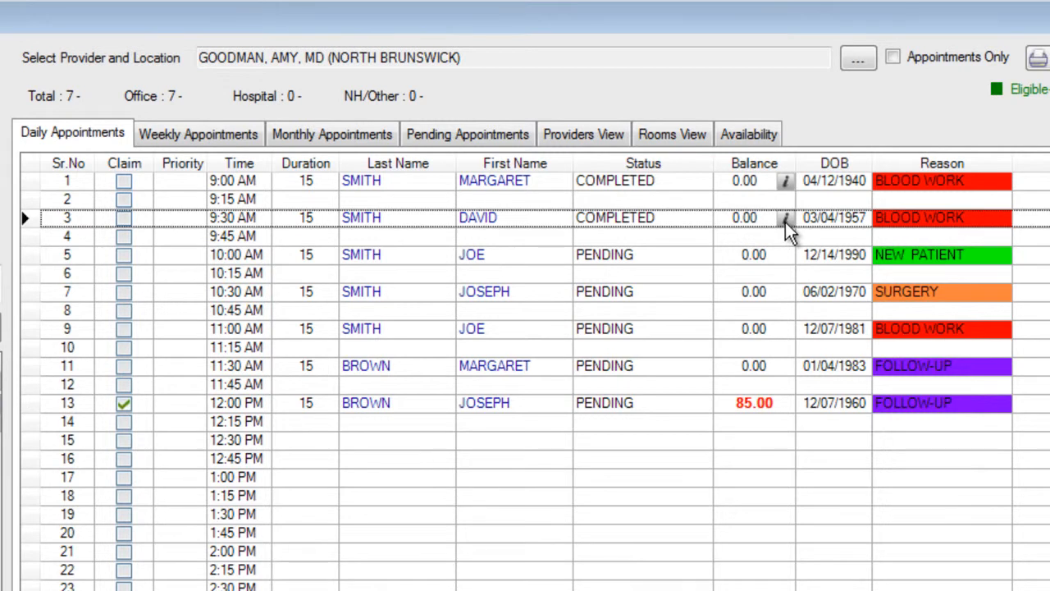
{"action": "mouse_move", "coordinate": [784, 217]}
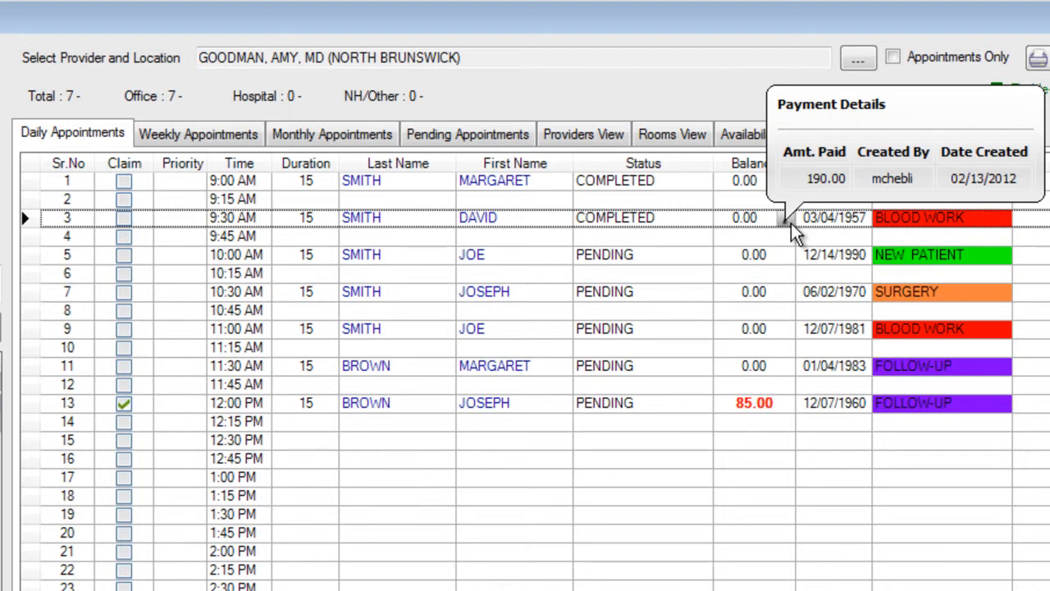
{"action": "mouse_move", "coordinate": [791, 331]}
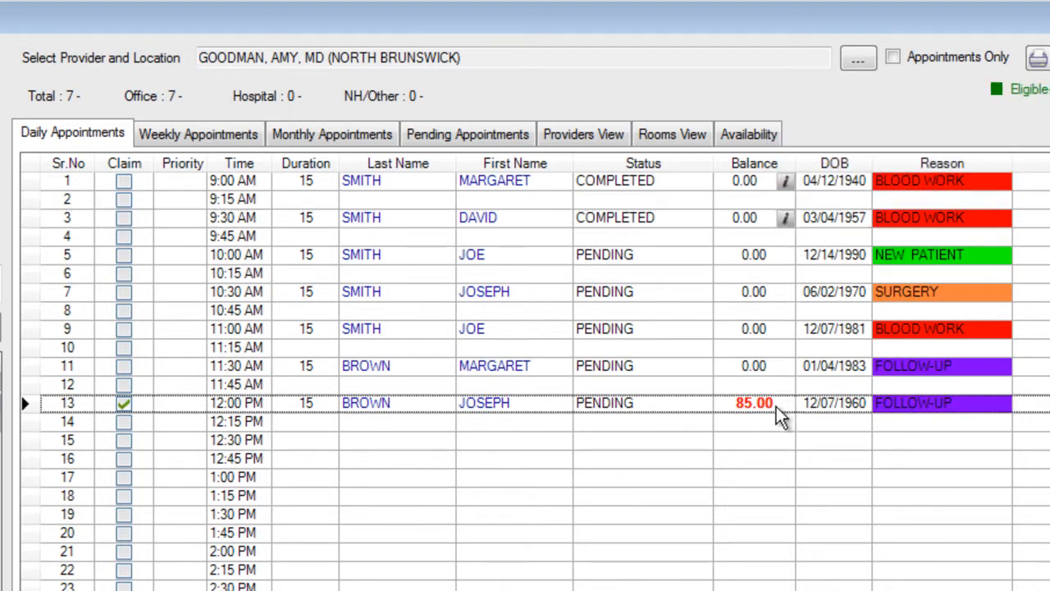
{"action": "mouse_move", "coordinate": [827, 413]}
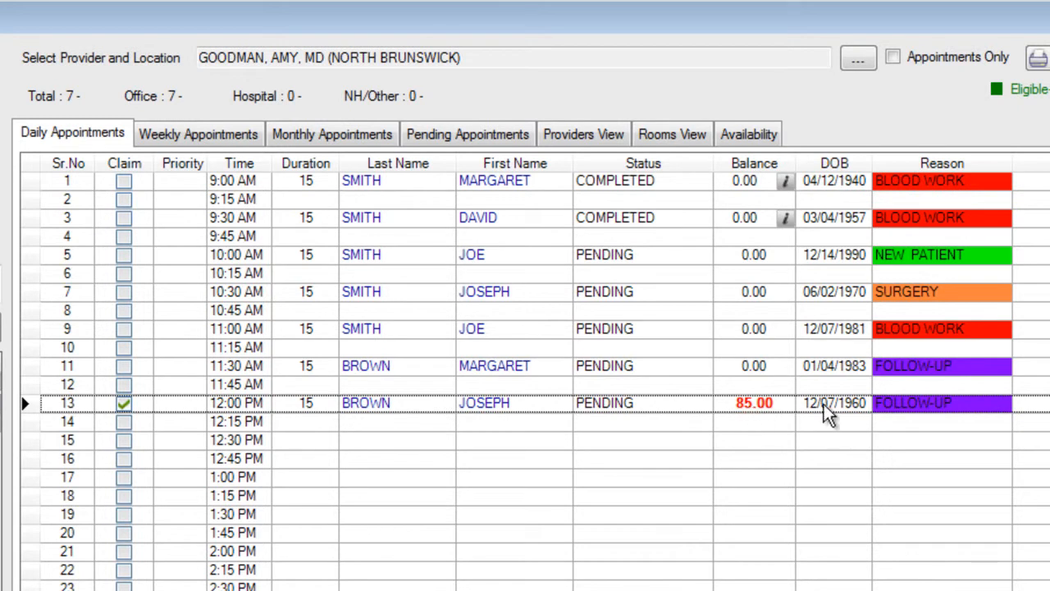
{"action": "mouse_move", "coordinate": [778, 420]}
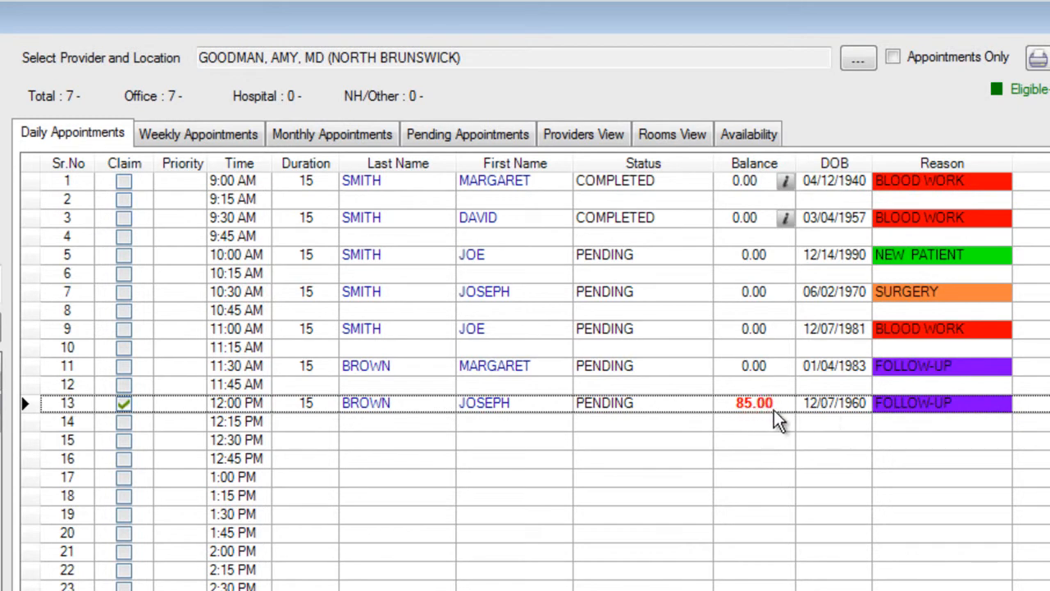
{"action": "mouse_move", "coordinate": [785, 418]}
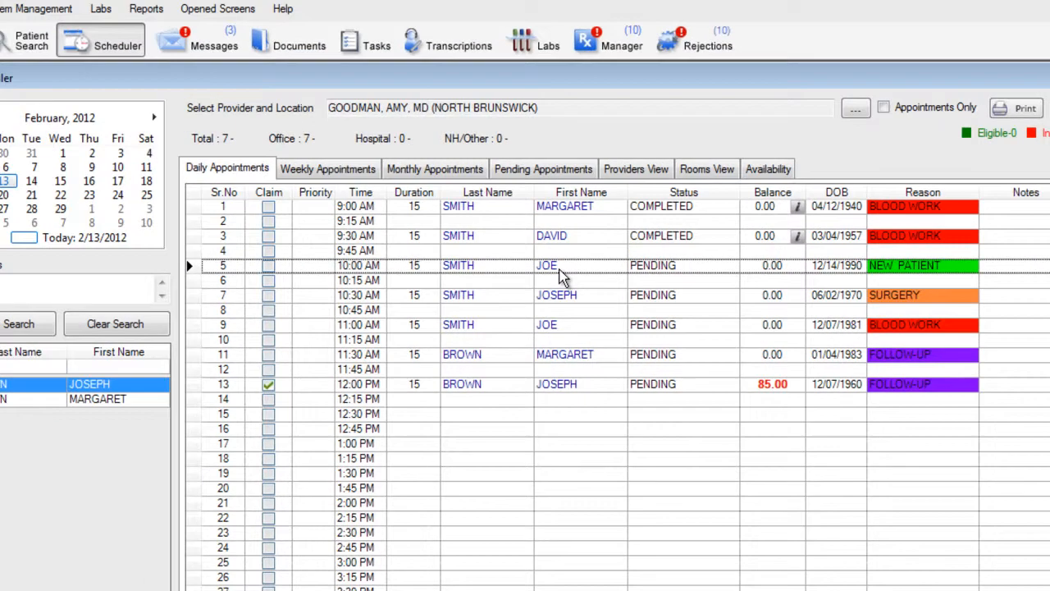
Open Joe Smith's 10:00 AM appointment from the scheduler.
{"action": "double_click", "coordinate": [546, 266]}
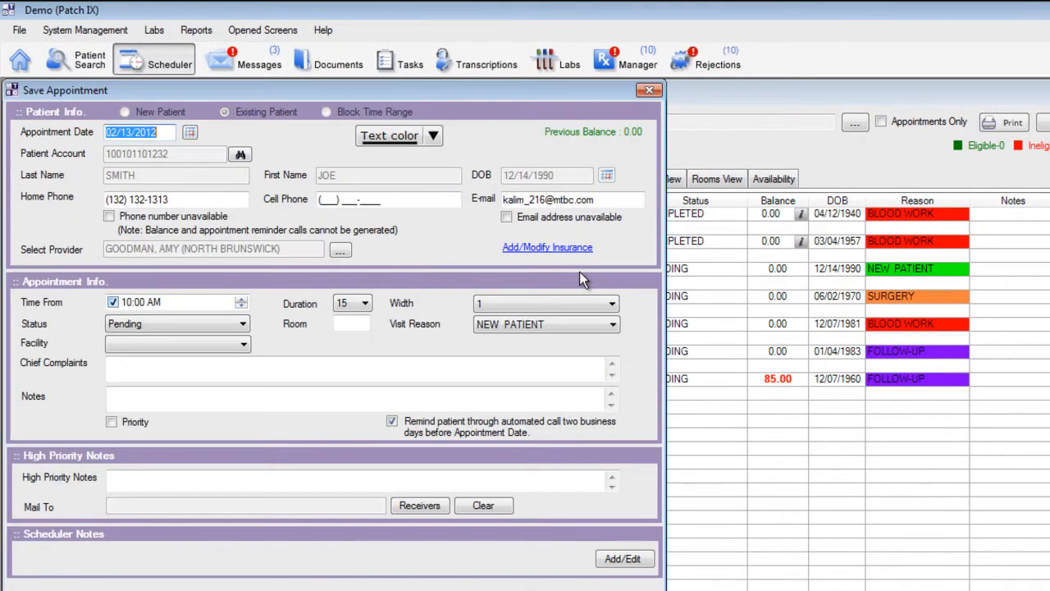
{"action": "mouse_move", "coordinate": [304, 345]}
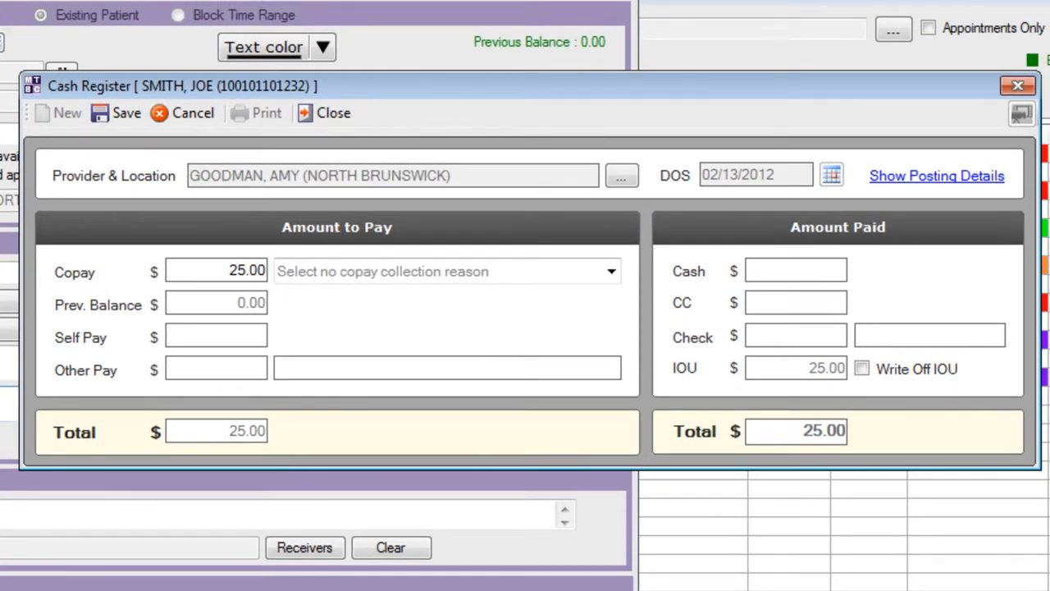
{"action": "mouse_move", "coordinate": [289, 249]}
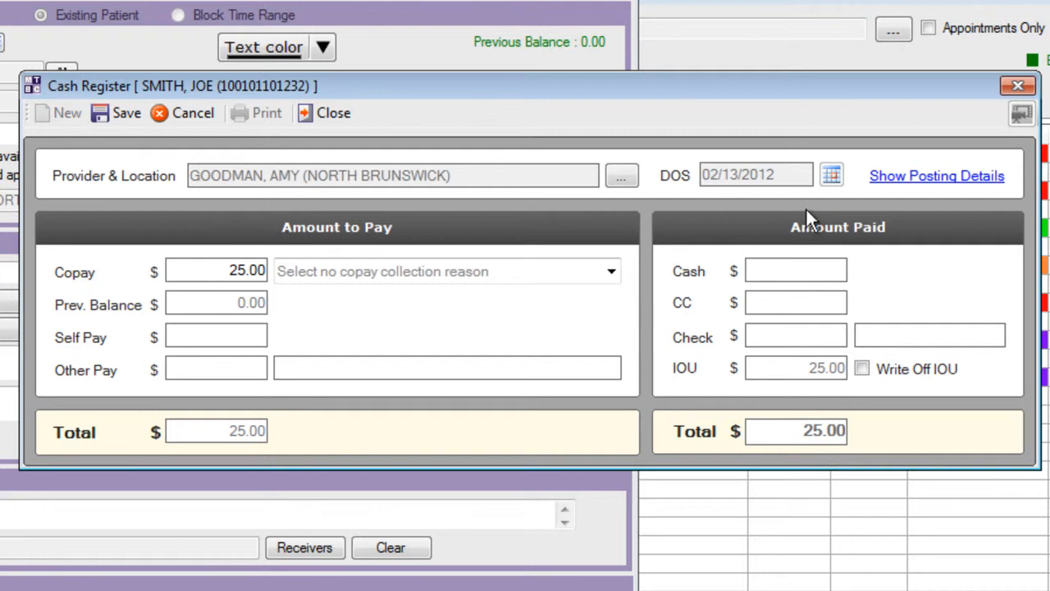
{"action": "mouse_move", "coordinate": [866, 236]}
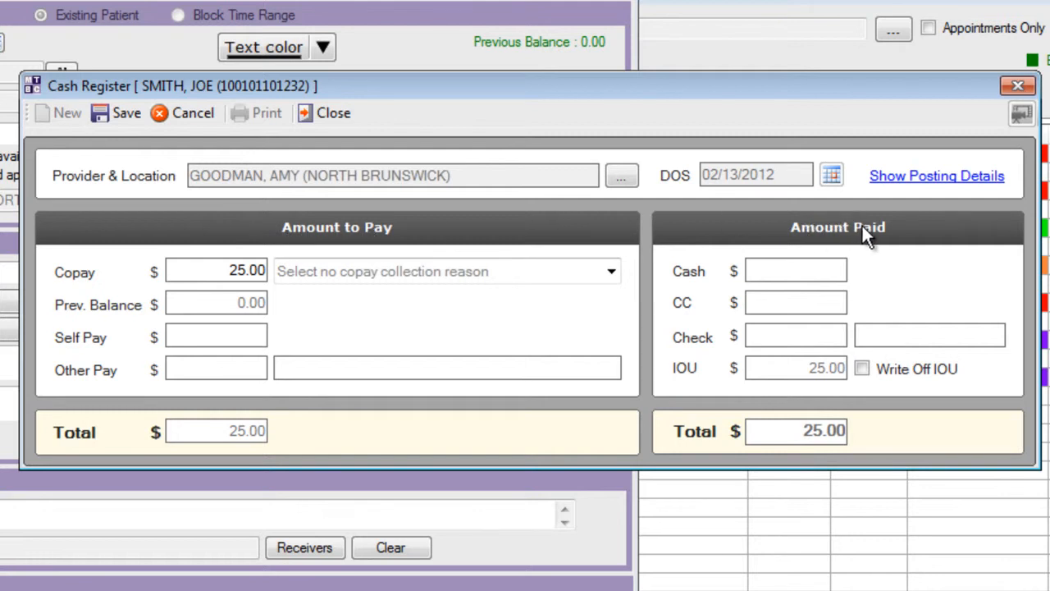
{"action": "mouse_move", "coordinate": [111, 184]}
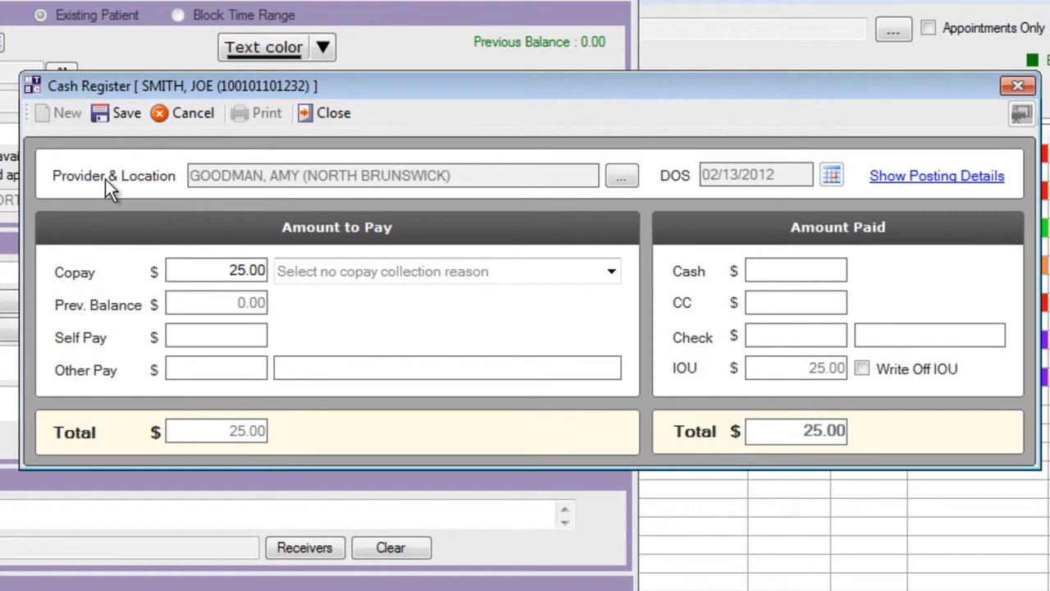
{"action": "mouse_move", "coordinate": [305, 182]}
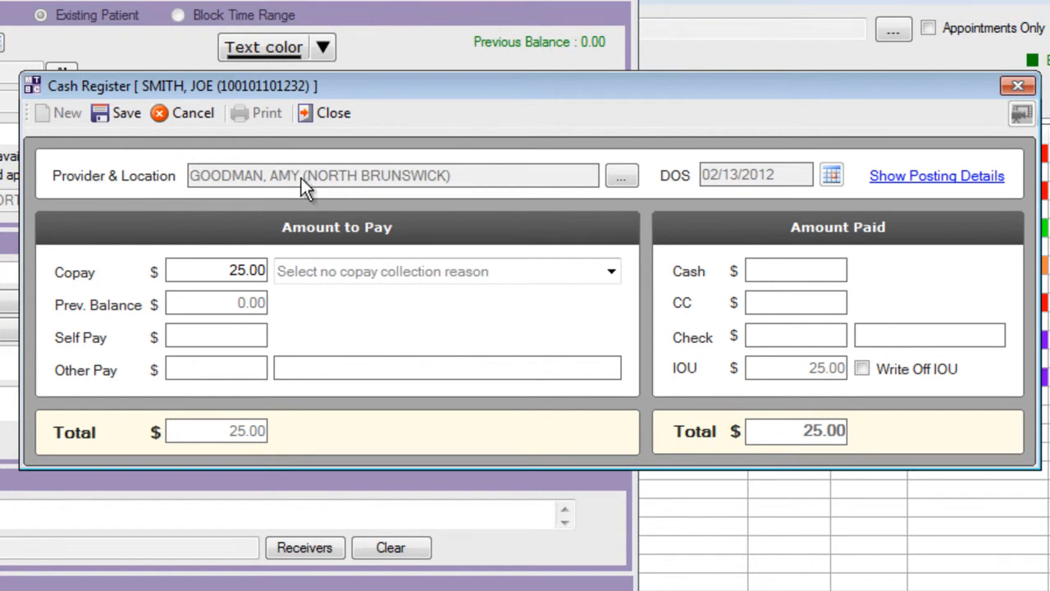
{"action": "mouse_move", "coordinate": [643, 182]}
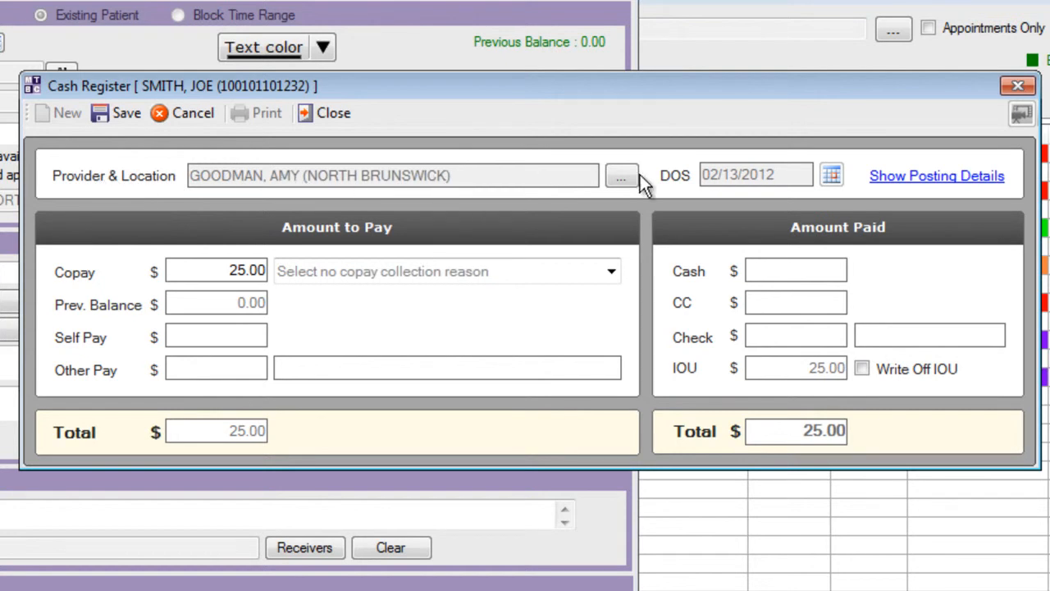
{"action": "mouse_move", "coordinate": [758, 181]}
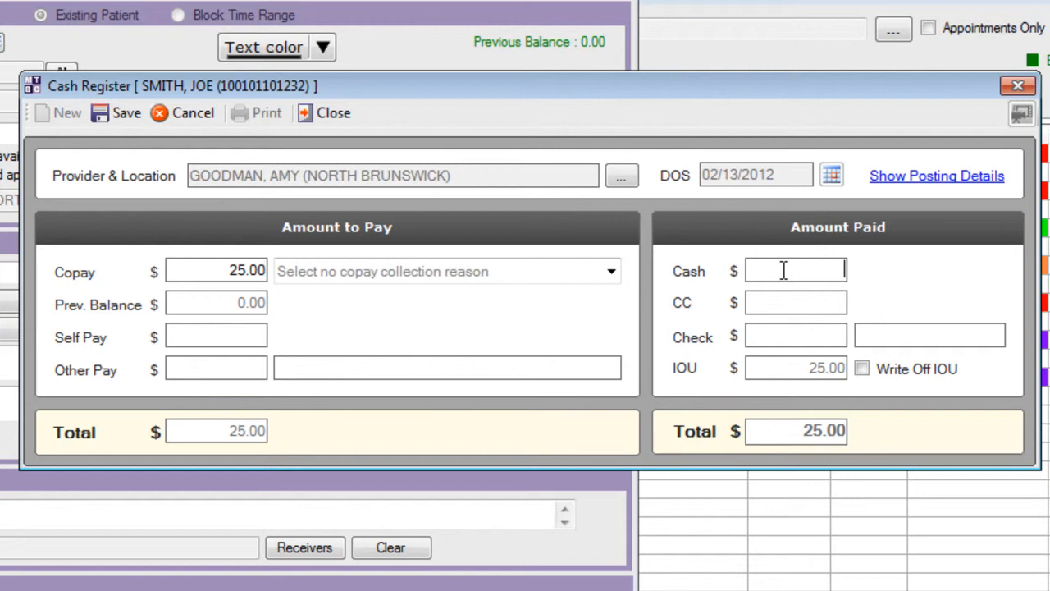
Record the 25.00 copay as a cash payment and save it, clearing the IOU.
{"action": "type", "text": "25"}
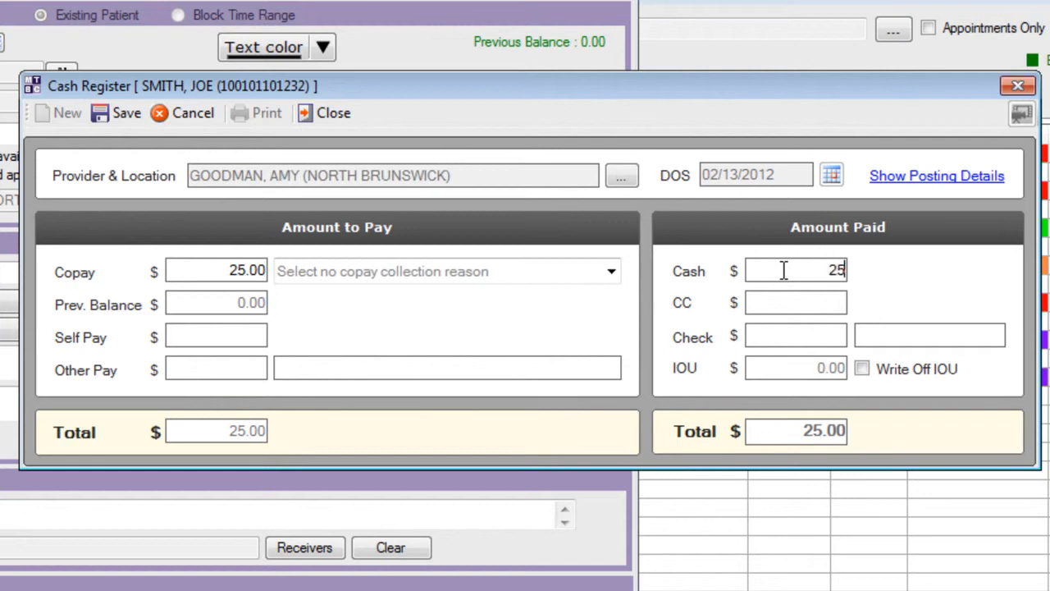
{"action": "mouse_move", "coordinate": [856, 418]}
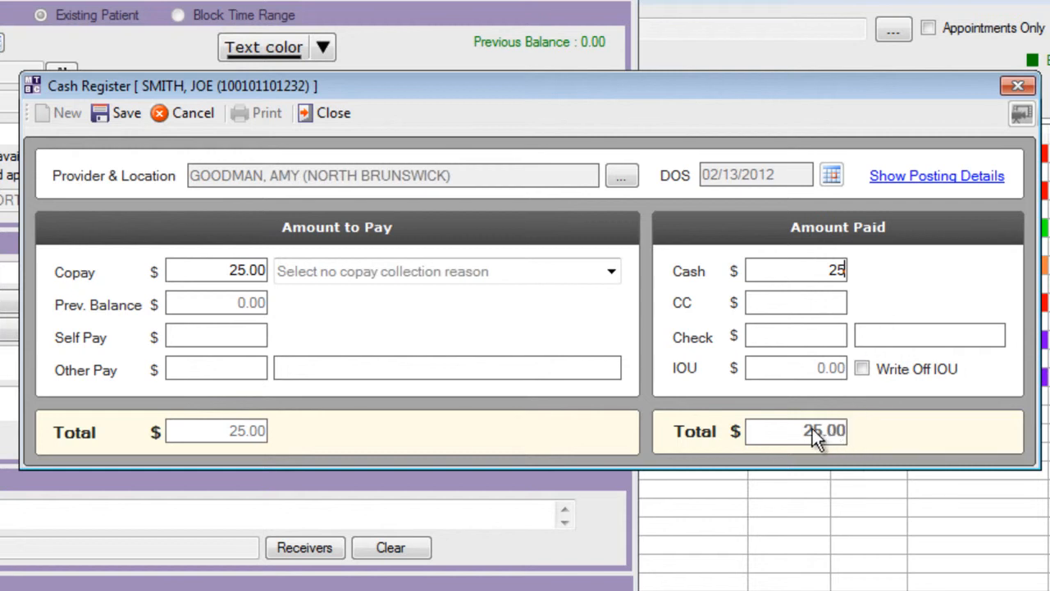
{"action": "mouse_move", "coordinate": [753, 435]}
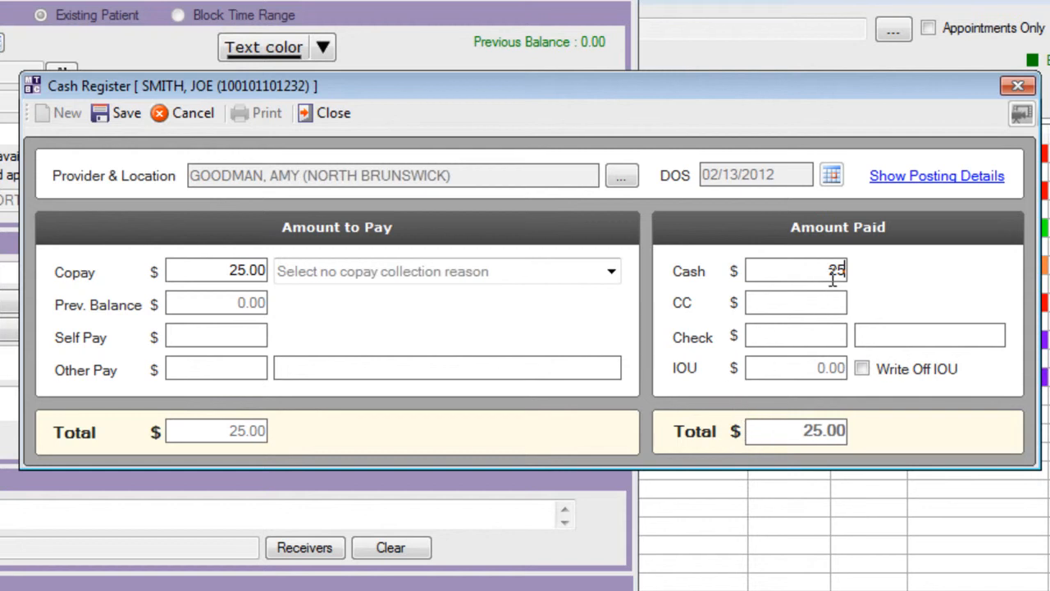
{"action": "mouse_move", "coordinate": [818, 446]}
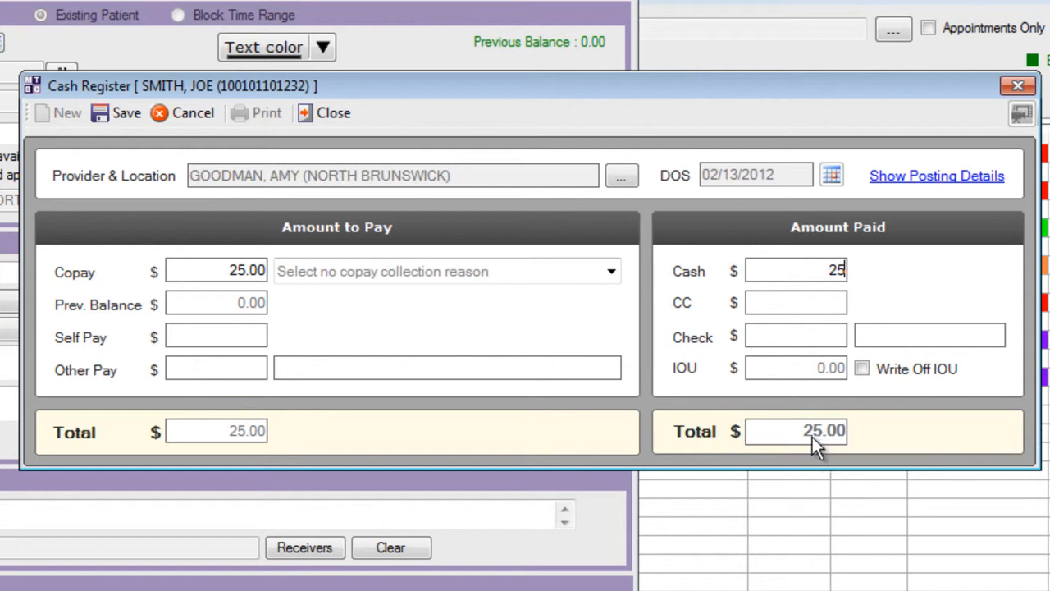
{"action": "mouse_move", "coordinate": [250, 451]}
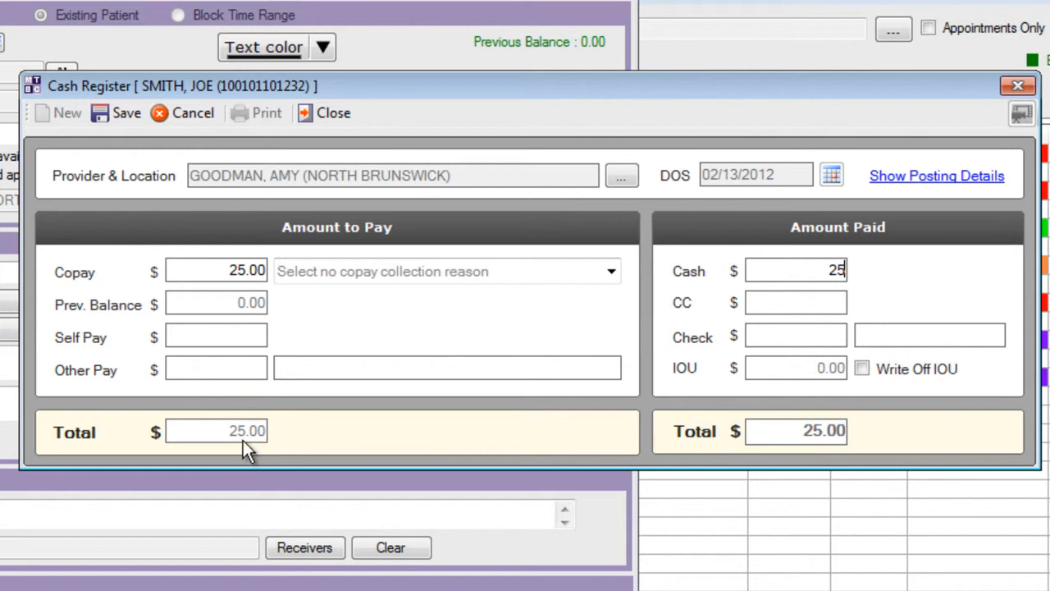
{"action": "mouse_move", "coordinate": [239, 449]}
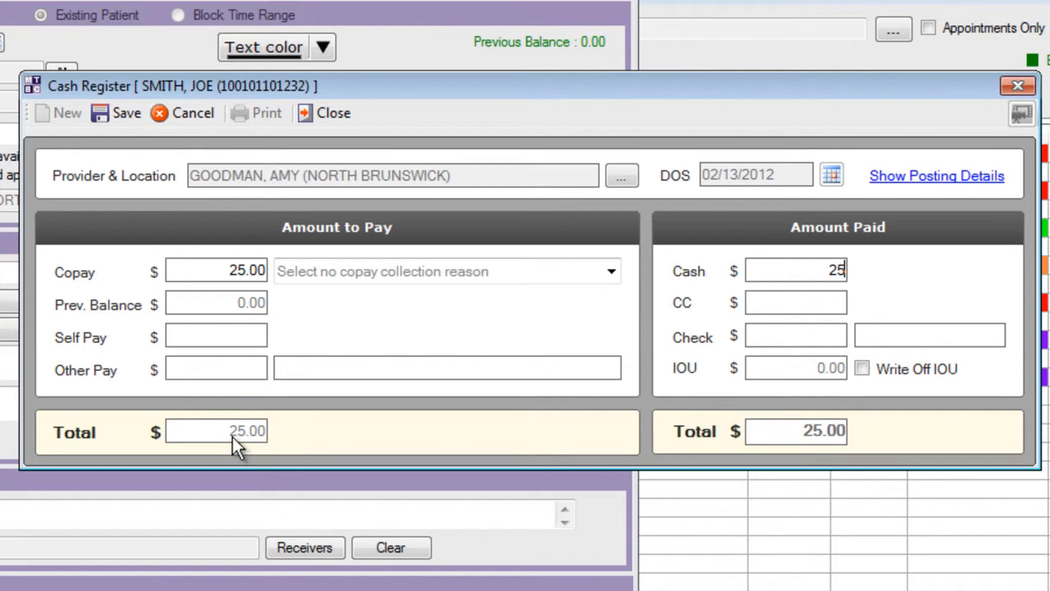
{"action": "mouse_move", "coordinate": [285, 446]}
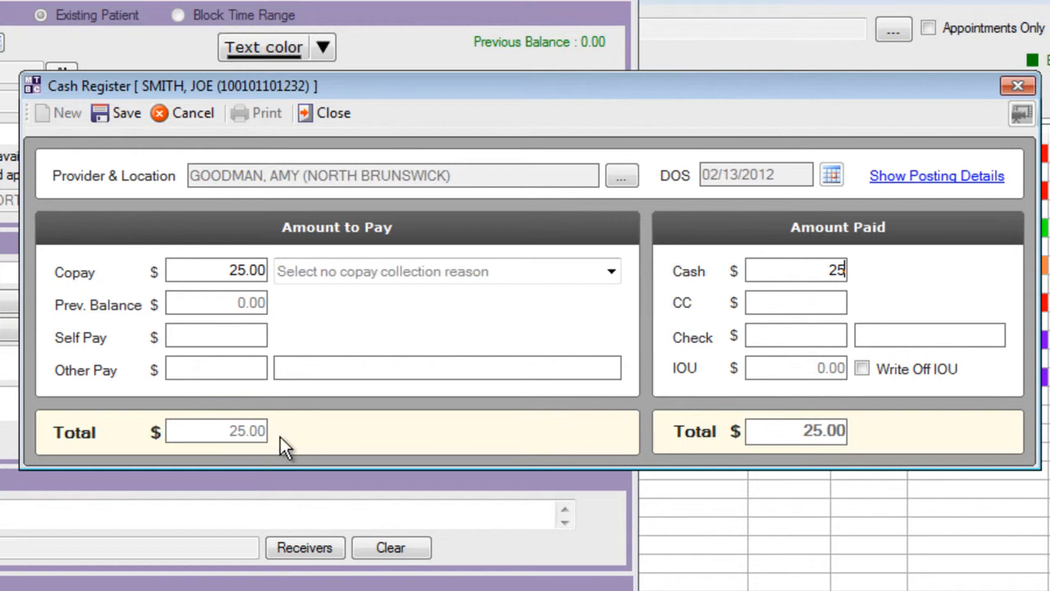
{"action": "mouse_move", "coordinate": [128, 118]}
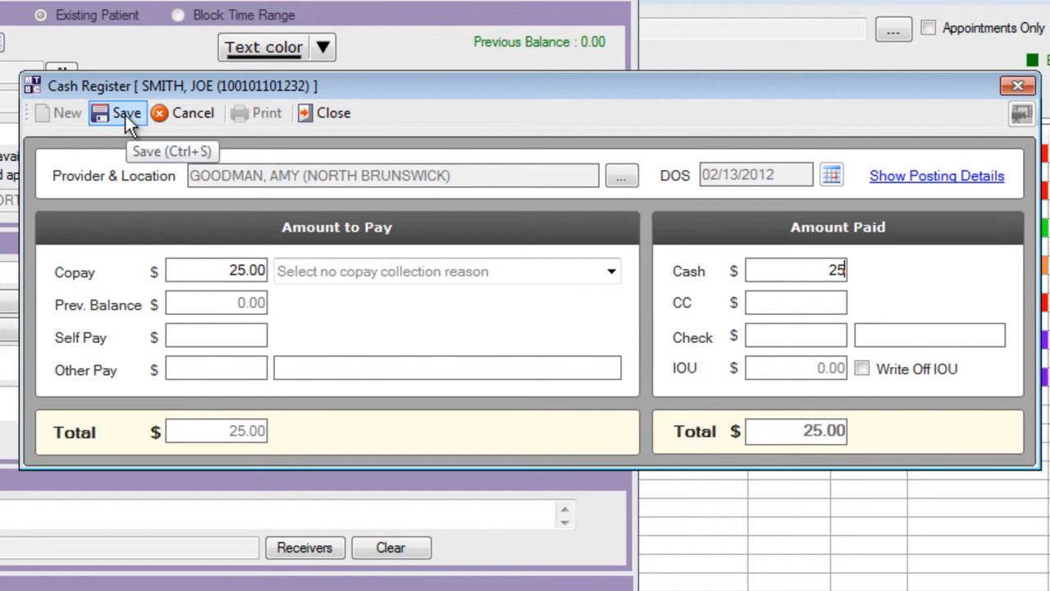
{"action": "left_click", "coordinate": [128, 113]}
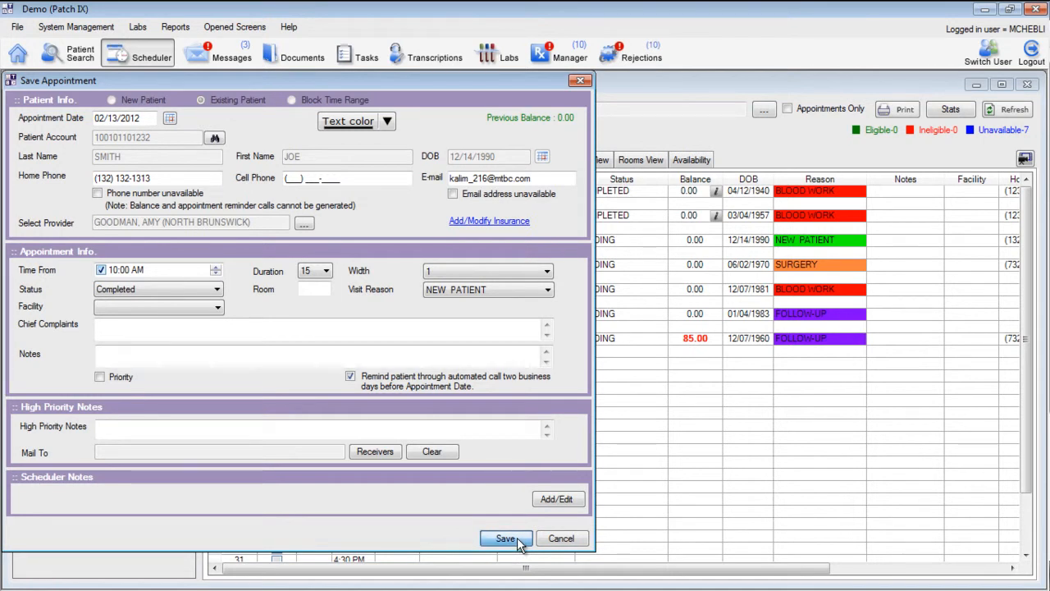
Save the completed appointment and decline adding a follow-up.
{"action": "left_click", "coordinate": [505, 538]}
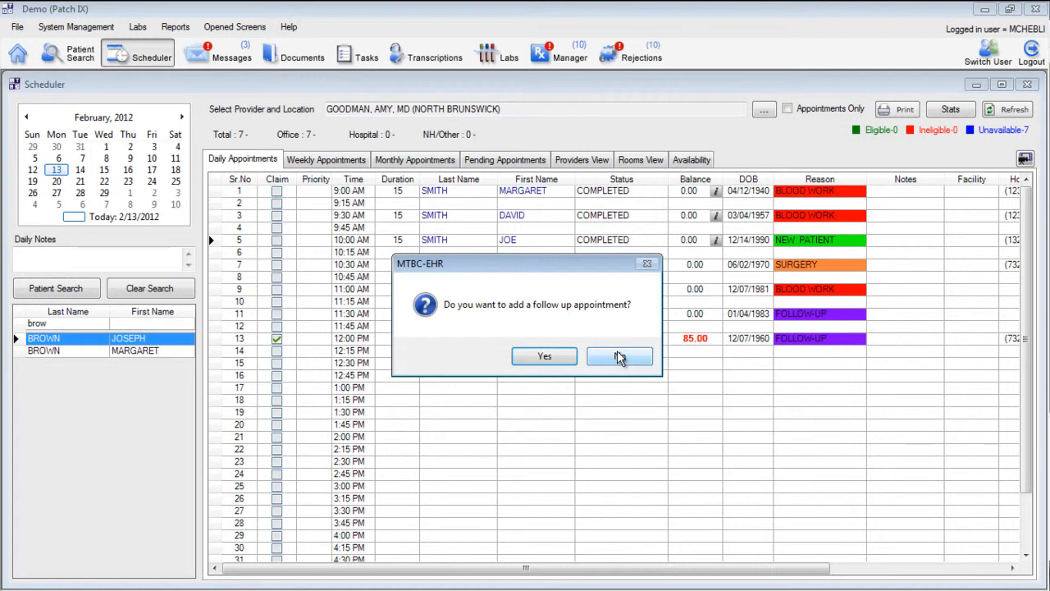
{"action": "left_click", "coordinate": [620, 356]}
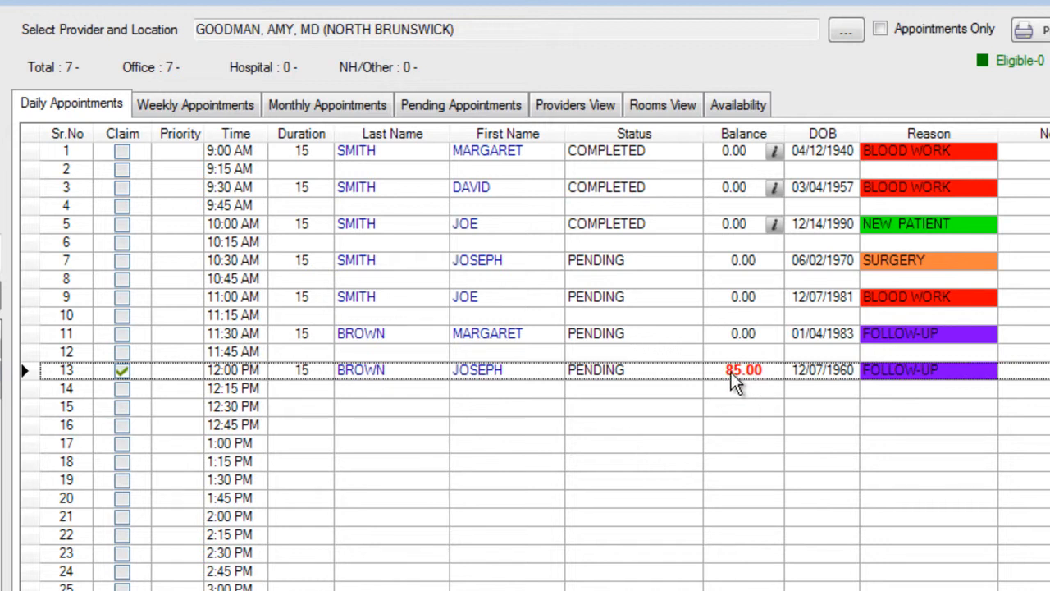
{"action": "mouse_move", "coordinate": [512, 390]}
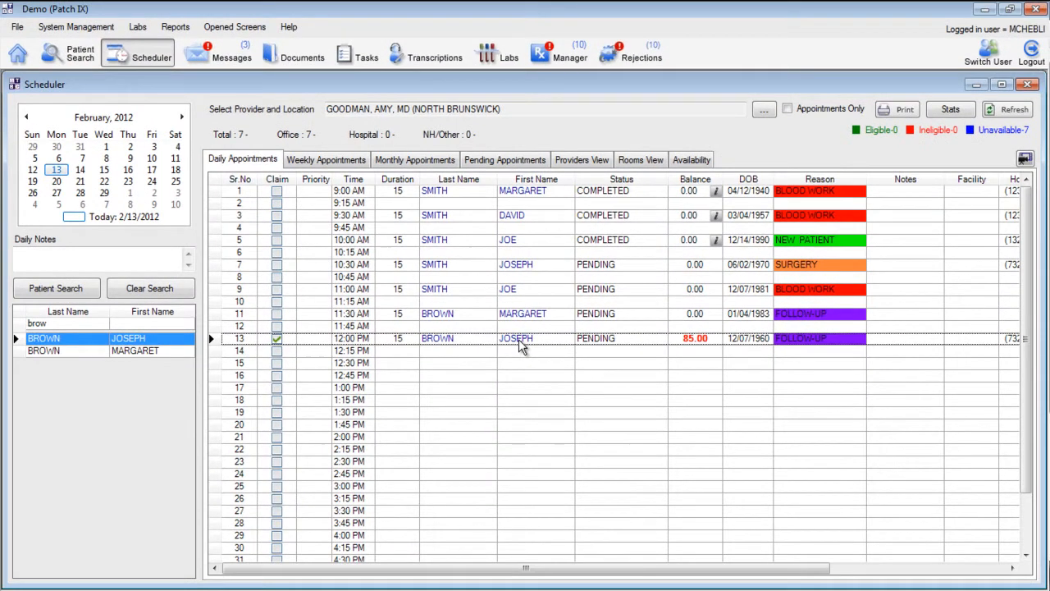
{"action": "double_click", "coordinate": [515, 338]}
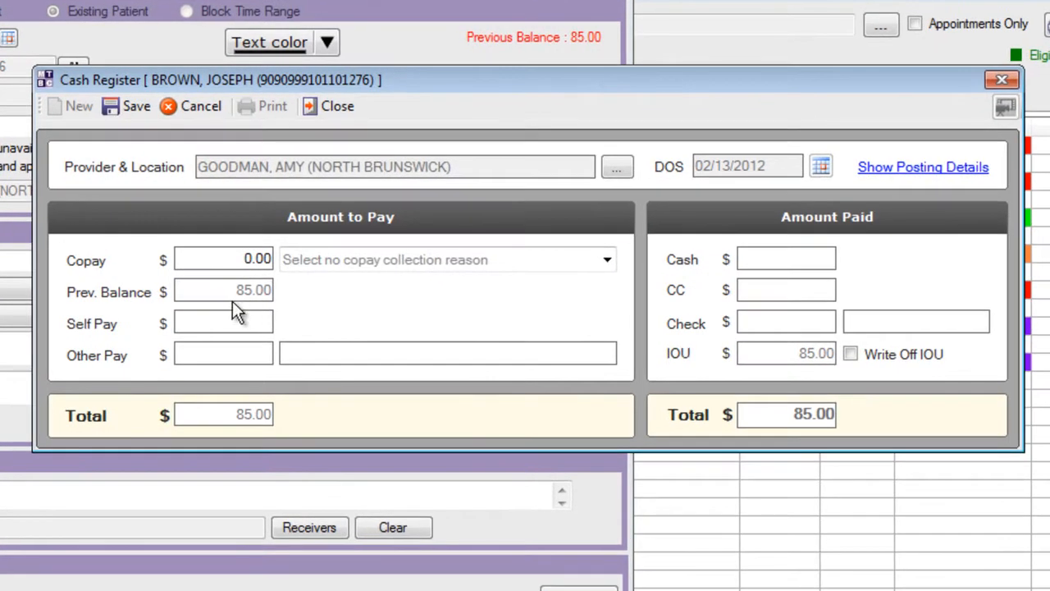
{"action": "mouse_move", "coordinate": [266, 299]}
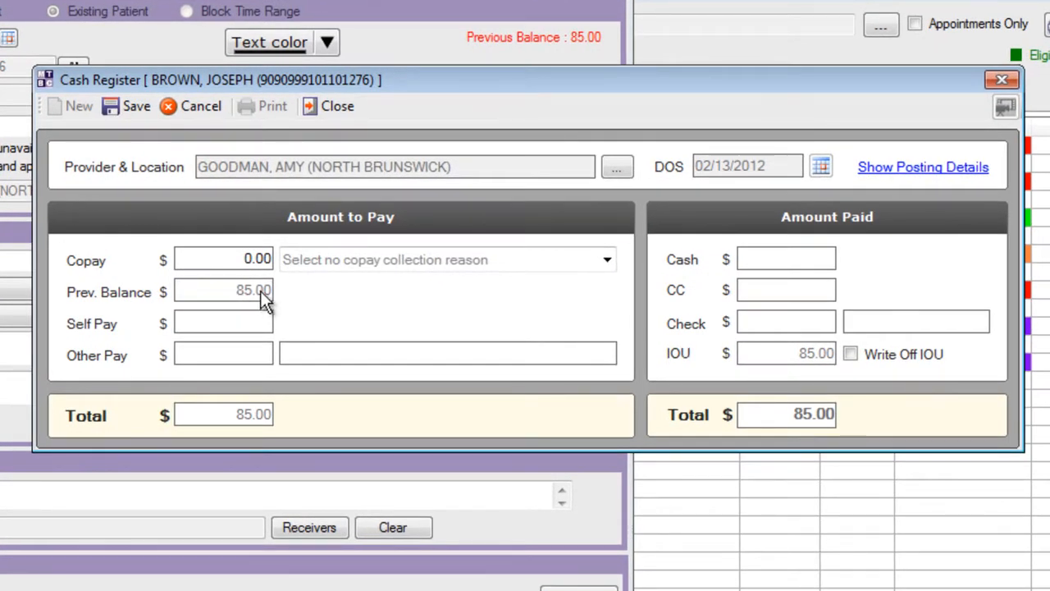
{"action": "mouse_move", "coordinate": [807, 361]}
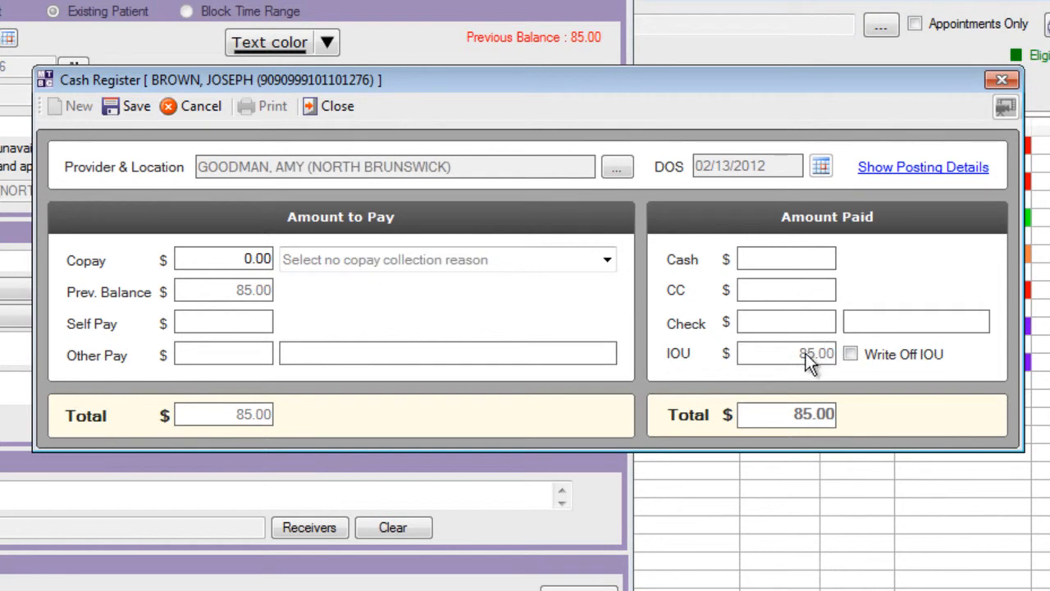
{"action": "mouse_move", "coordinate": [687, 364]}
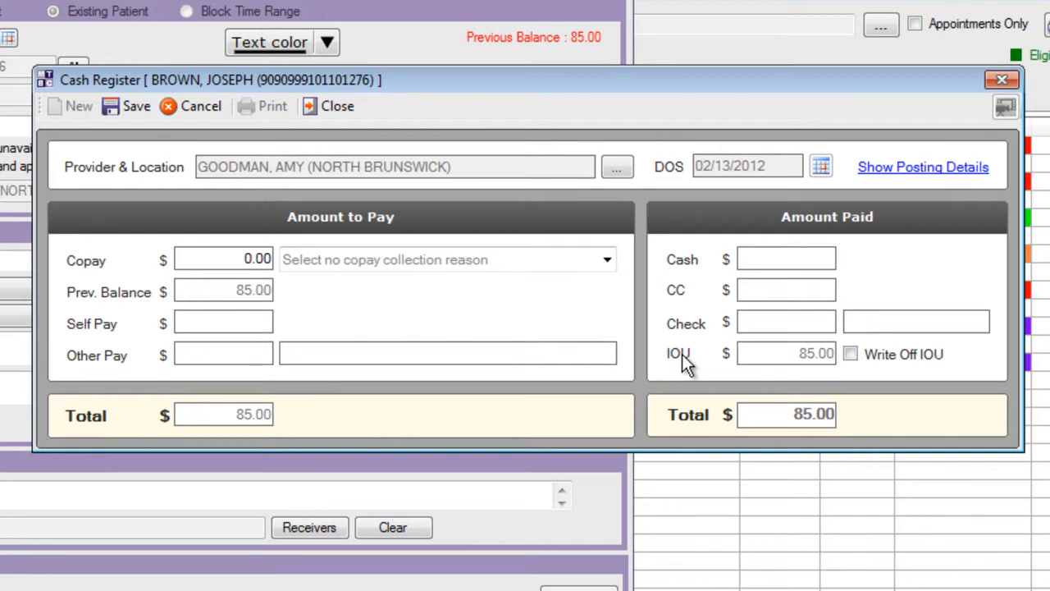
{"action": "left_click", "coordinate": [223, 259]}
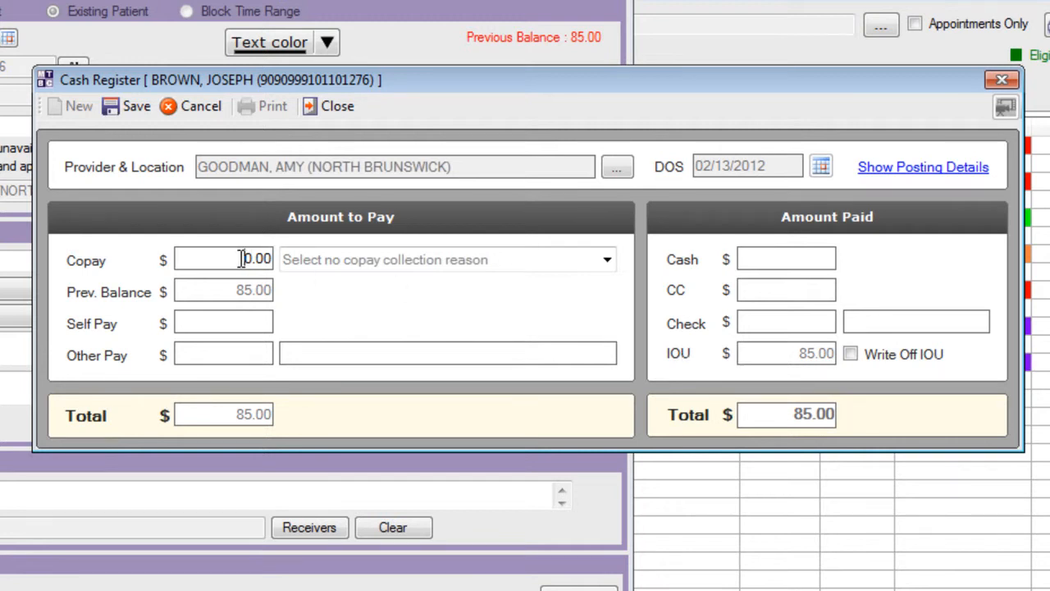
{"action": "triple_click", "coordinate": [223, 259]}
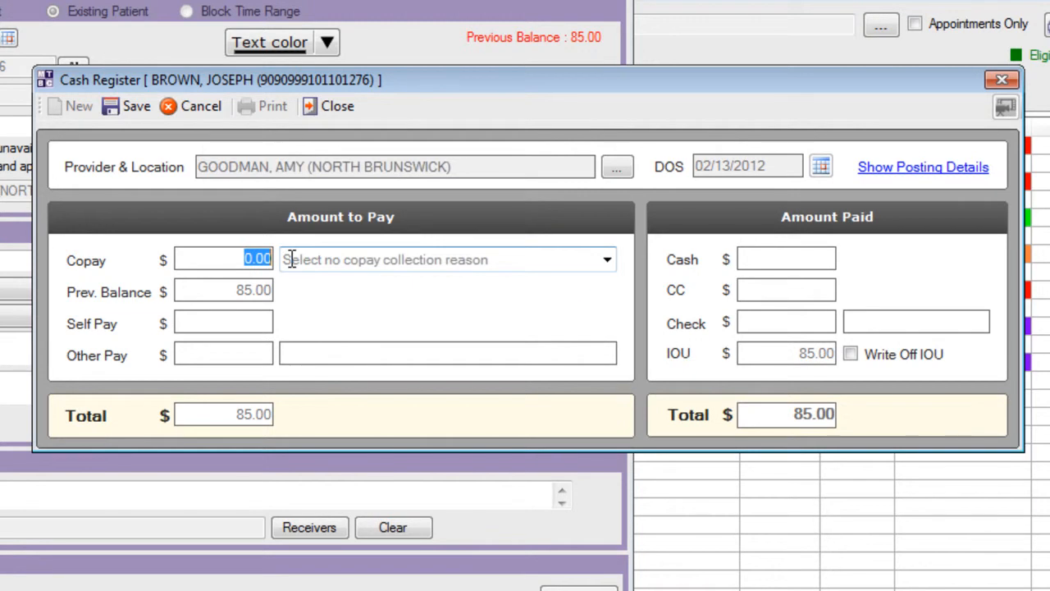
{"action": "type", "text": "20"}
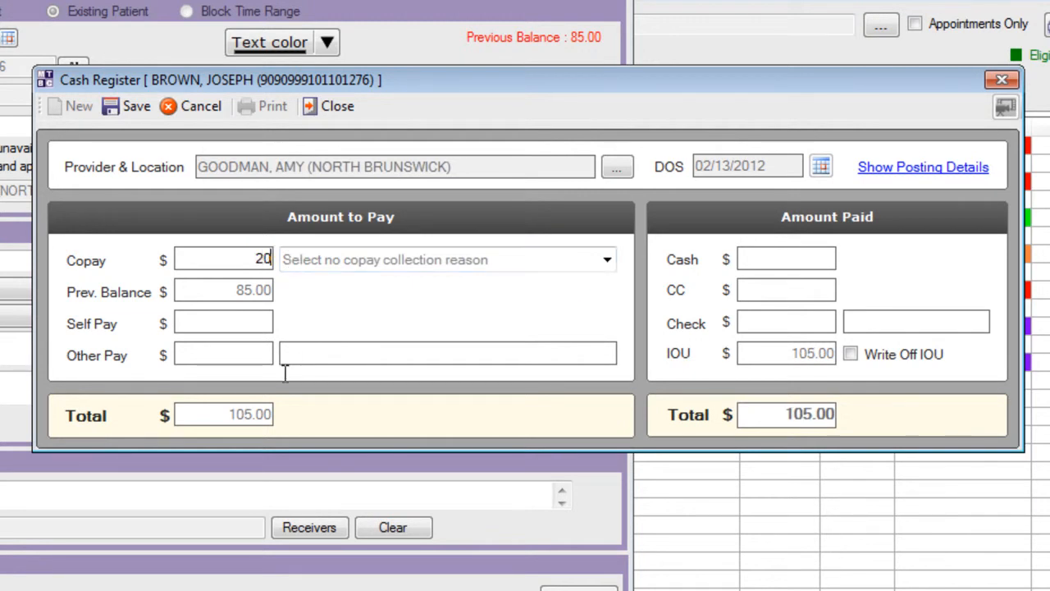
{"action": "mouse_move", "coordinate": [419, 425]}
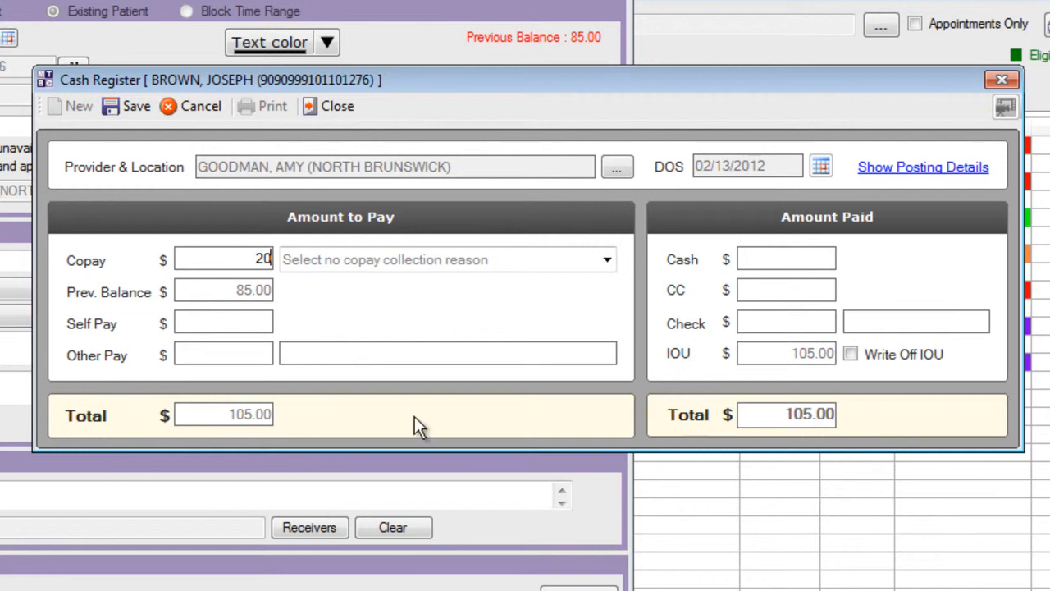
{"action": "mouse_move", "coordinate": [801, 324]}
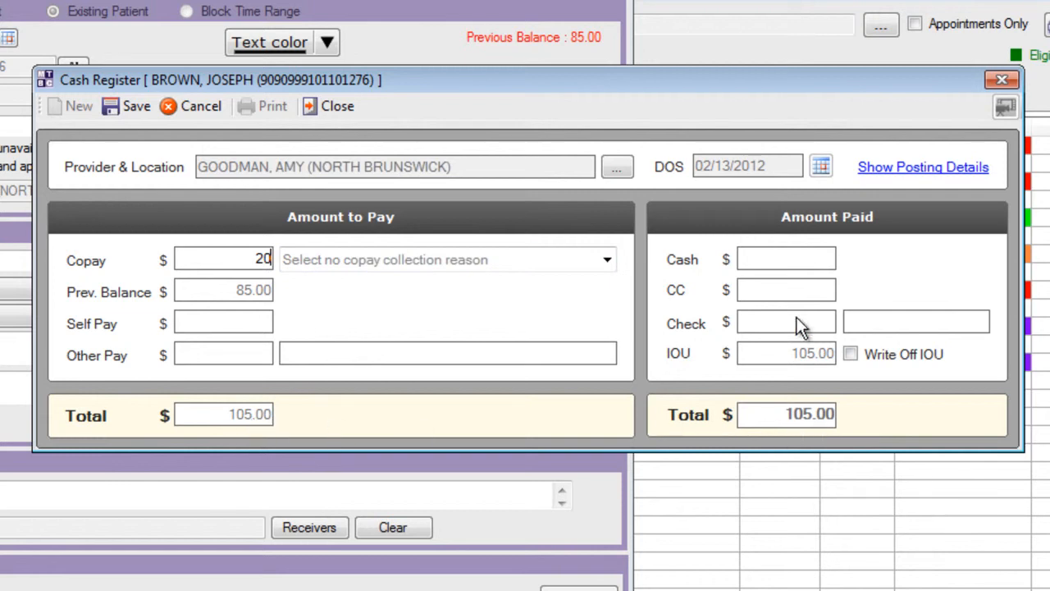
{"action": "type", "text": "20"}
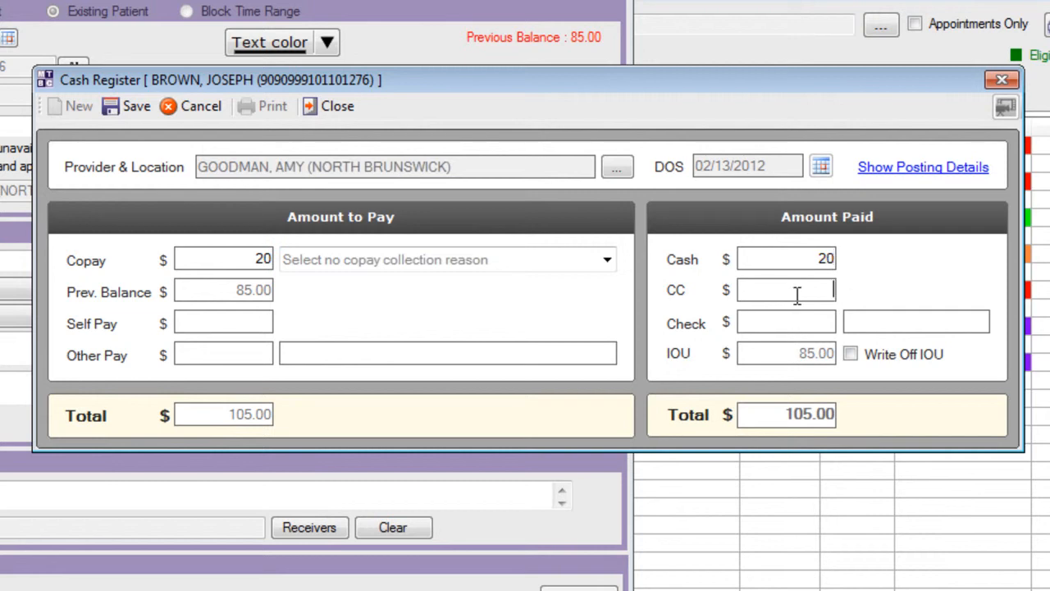
{"action": "type", "text": "85"}
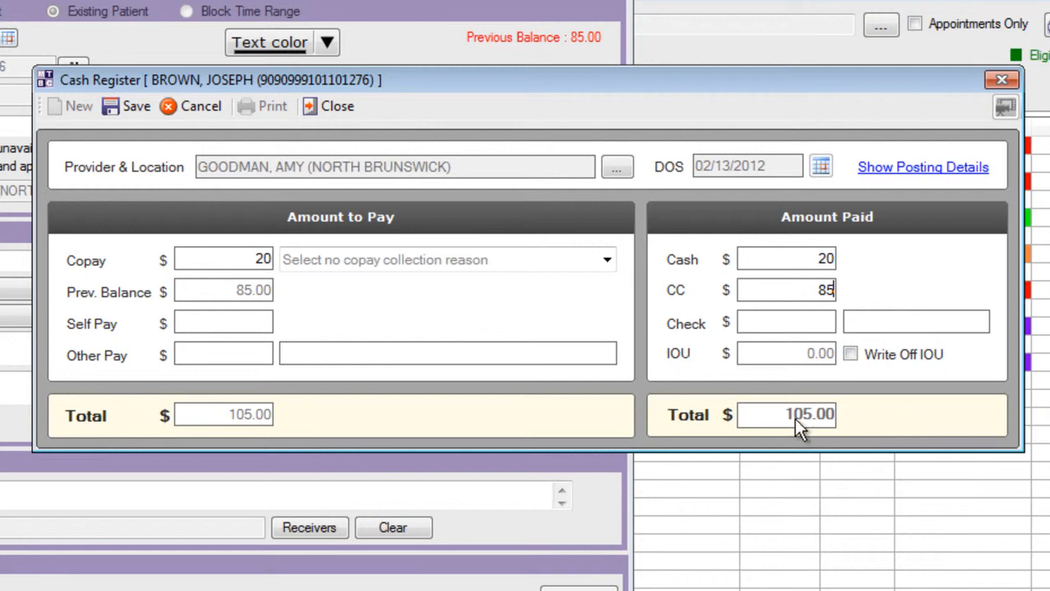
{"action": "mouse_move", "coordinate": [131, 128]}
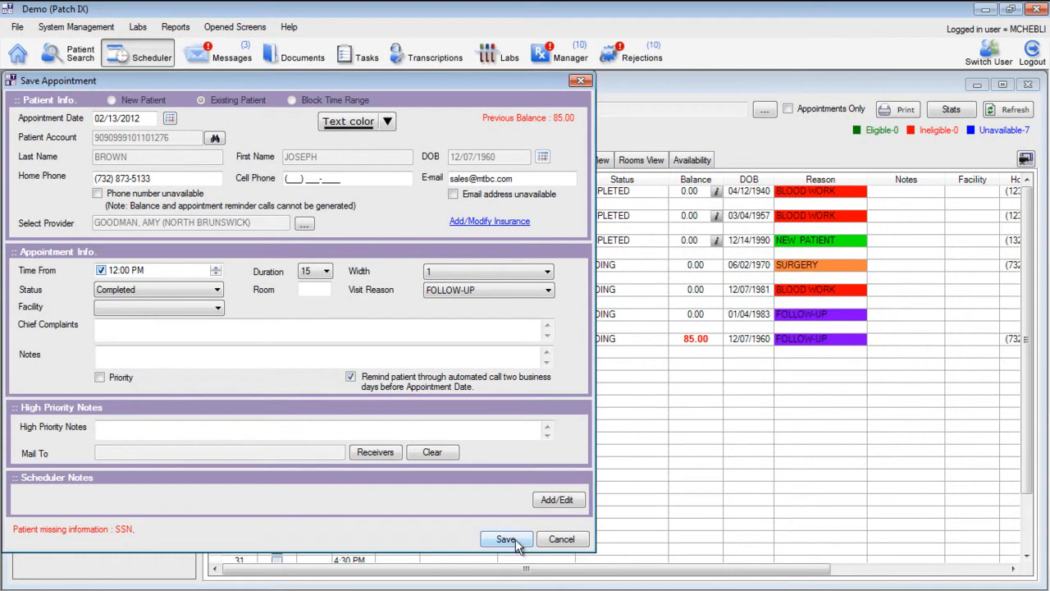
{"action": "left_click", "coordinate": [506, 538]}
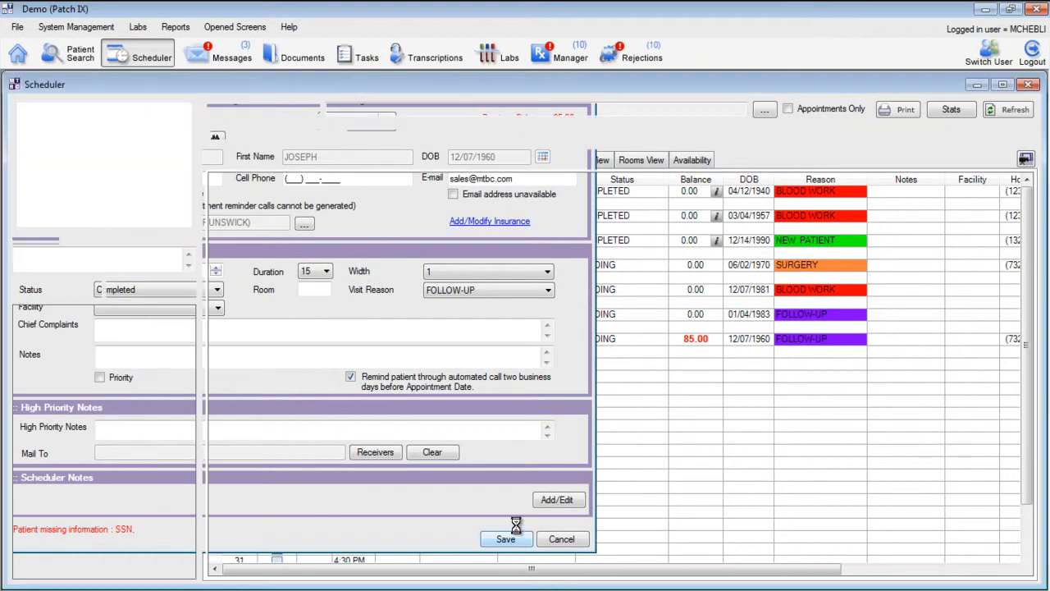
{"action": "left_click", "coordinate": [506, 538]}
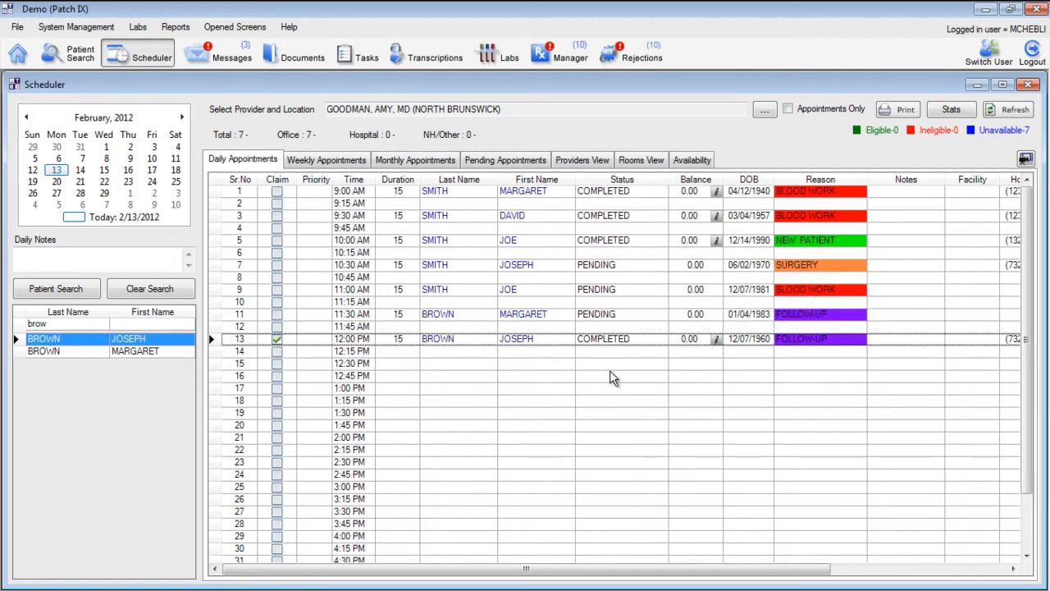
{"action": "mouse_move", "coordinate": [511, 383]}
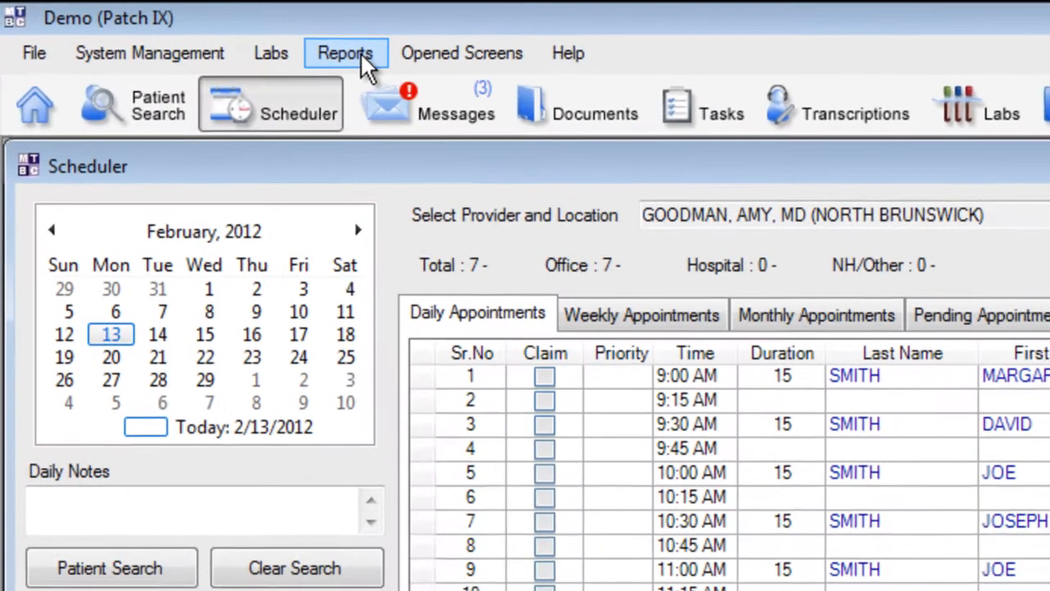
{"action": "left_click", "coordinate": [345, 52]}
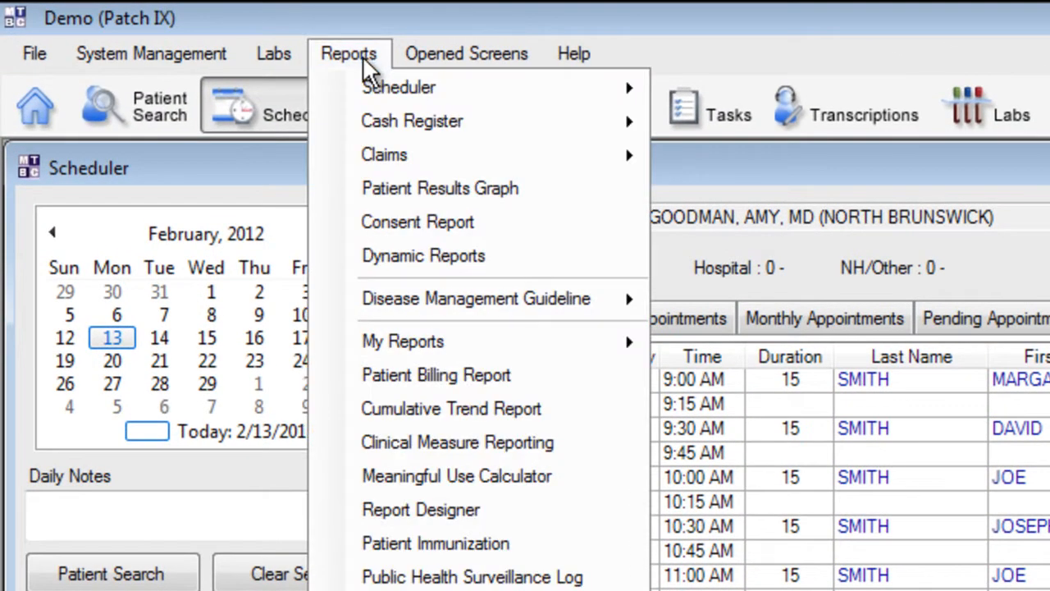
{"action": "mouse_move", "coordinate": [412, 121]}
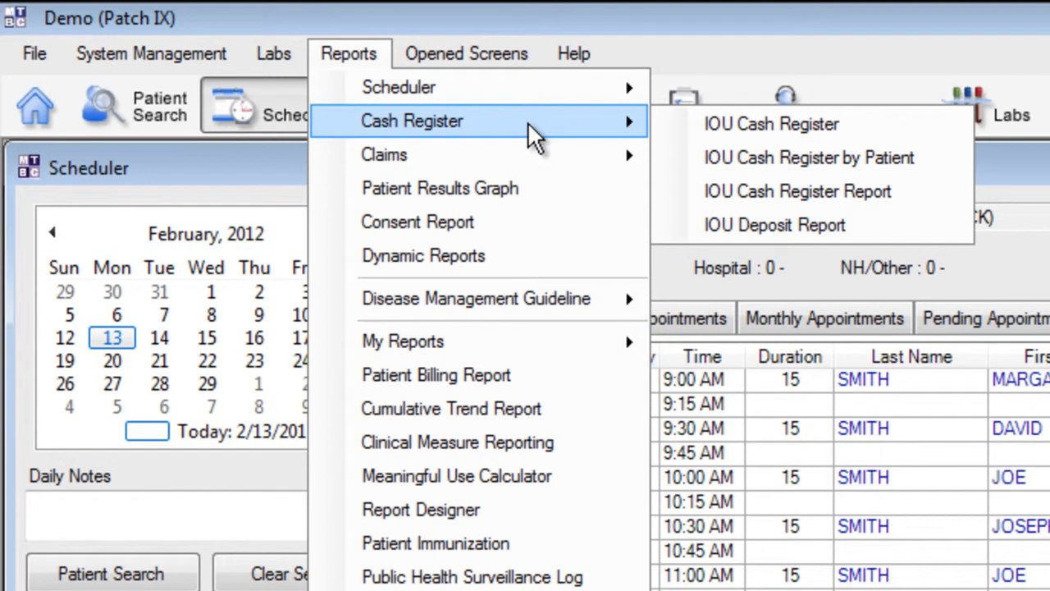
{"action": "mouse_move", "coordinate": [812, 125]}
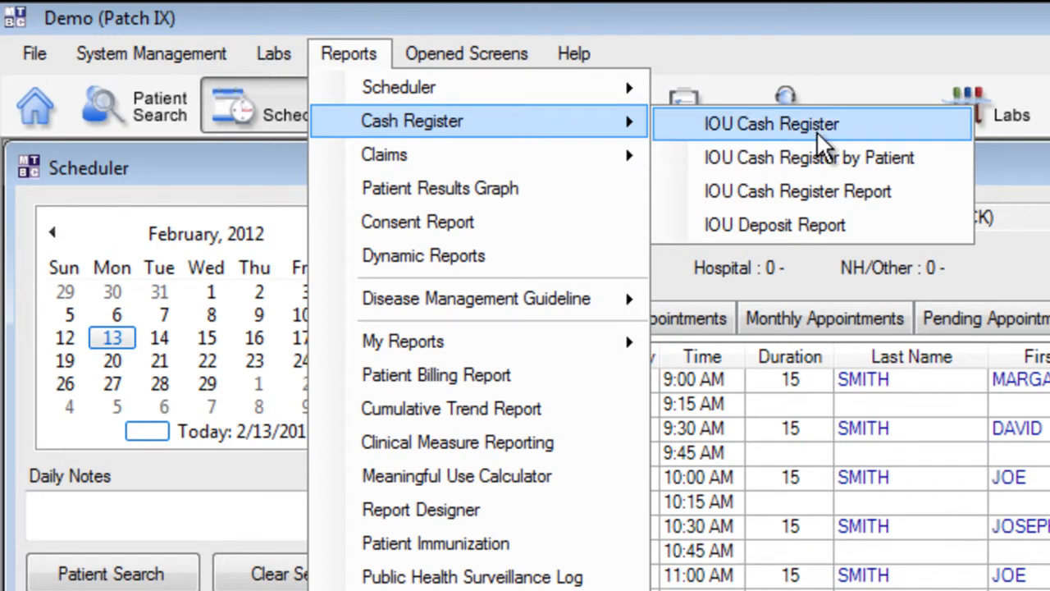
Show the IOU Cash Register for 02/13/2012 with payments totalling 340.00.
{"action": "left_click", "coordinate": [771, 125]}
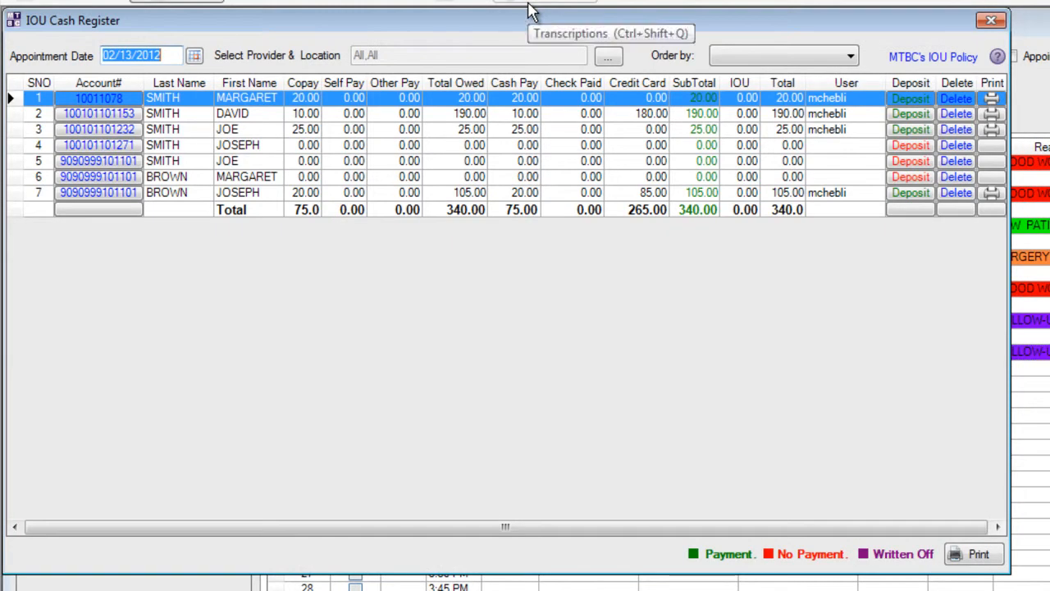
{"action": "mouse_move", "coordinate": [401, 285]}
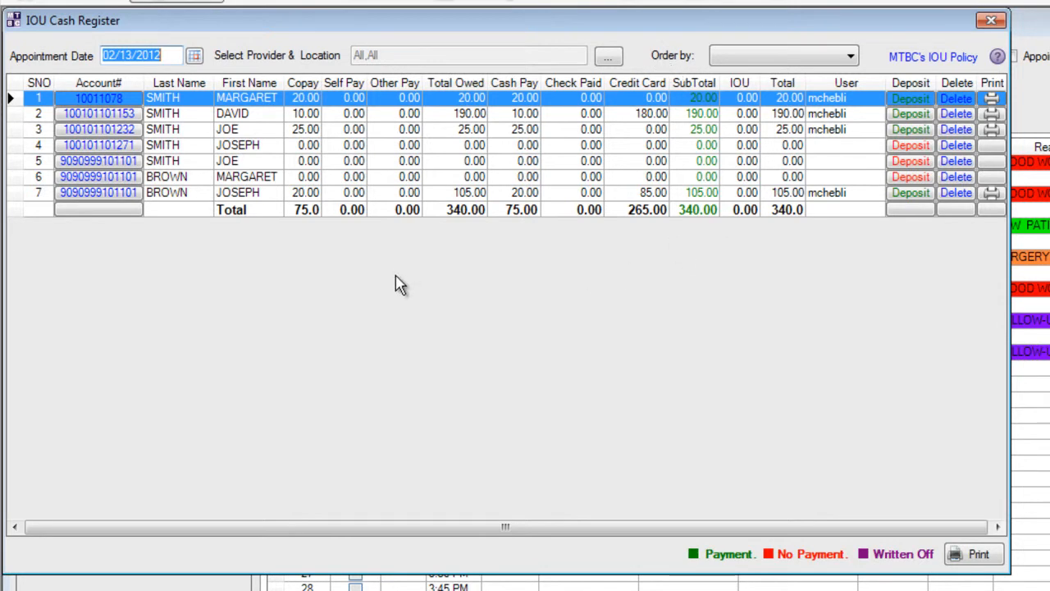
{"action": "mouse_move", "coordinate": [351, 276]}
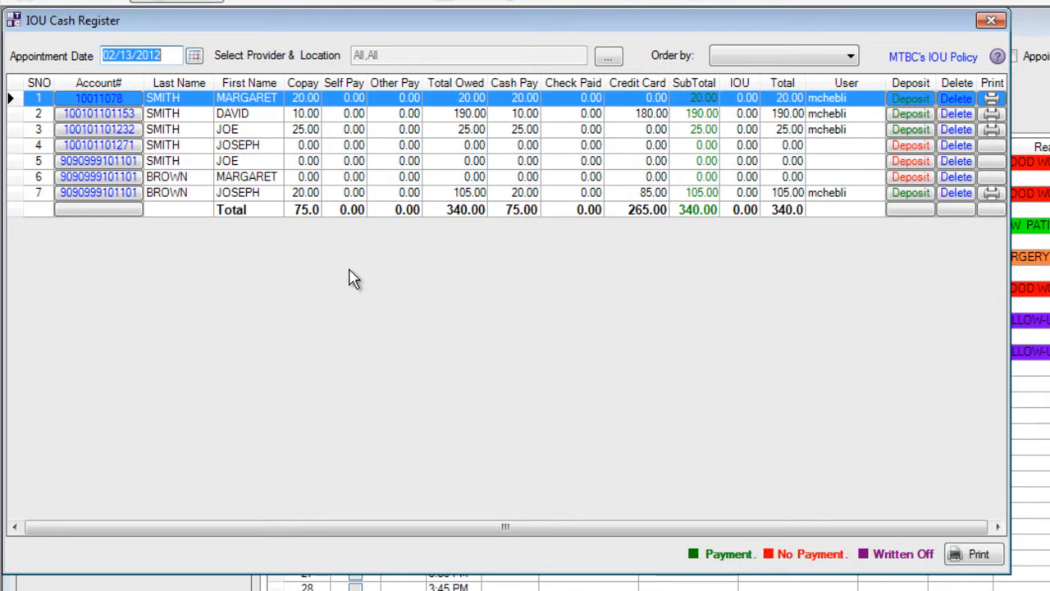
{"action": "mouse_move", "coordinate": [299, 223]}
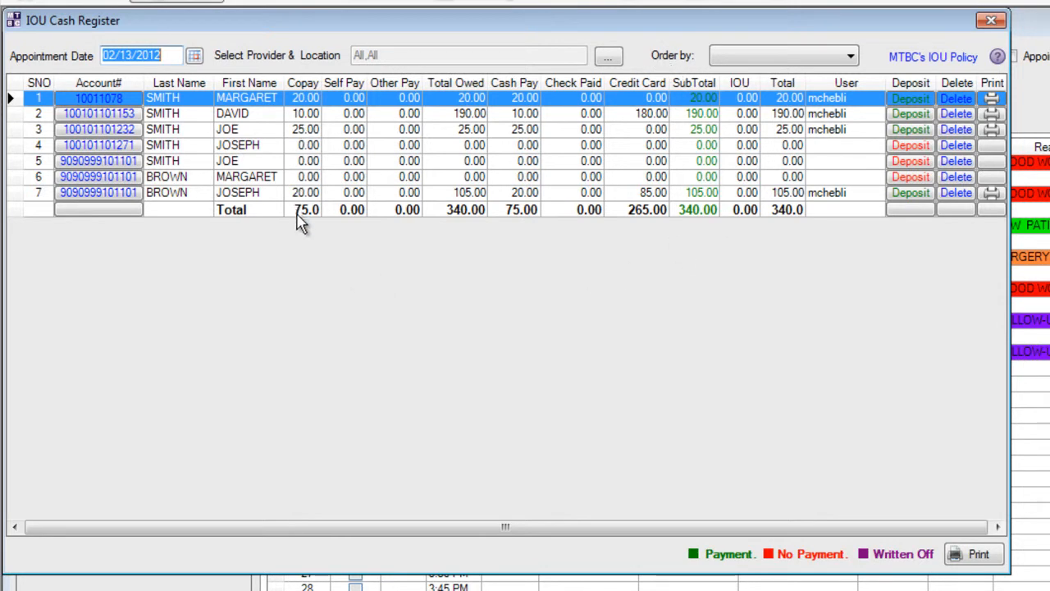
{"action": "mouse_move", "coordinate": [302, 115]}
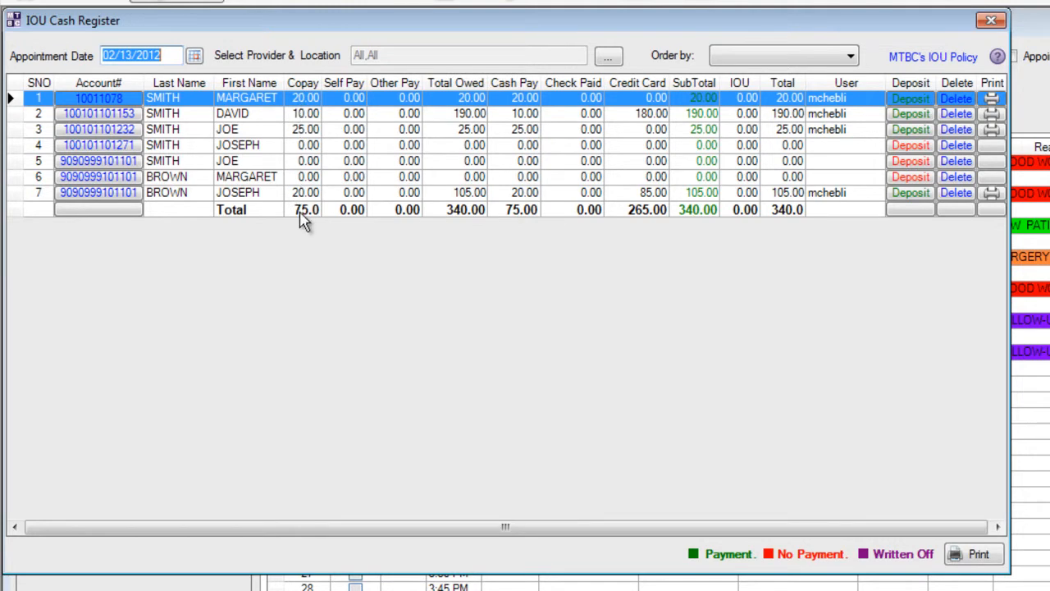
{"action": "mouse_move", "coordinate": [456, 200]}
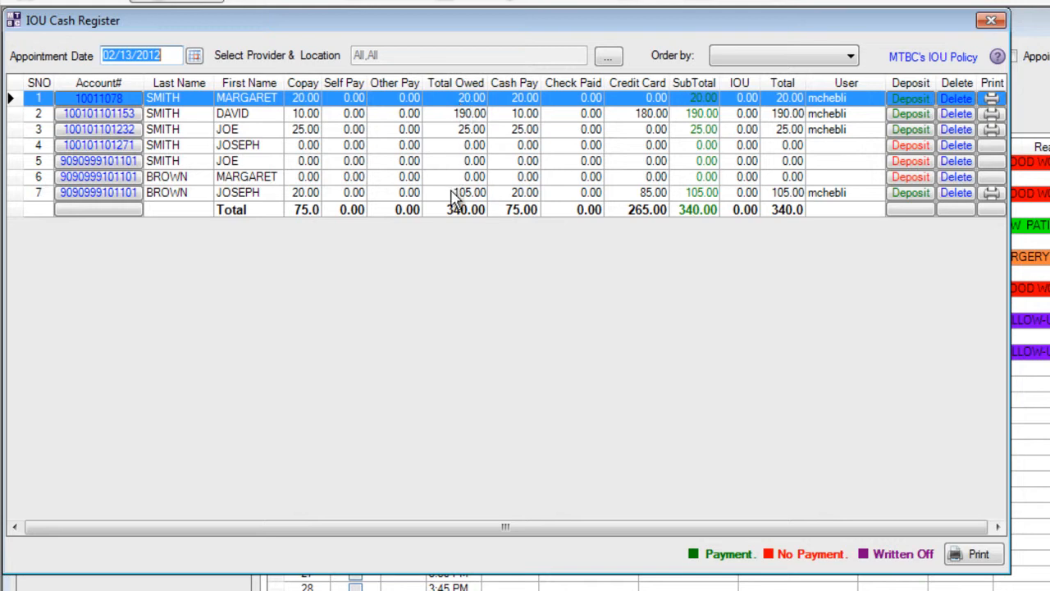
{"action": "mouse_move", "coordinate": [532, 221]}
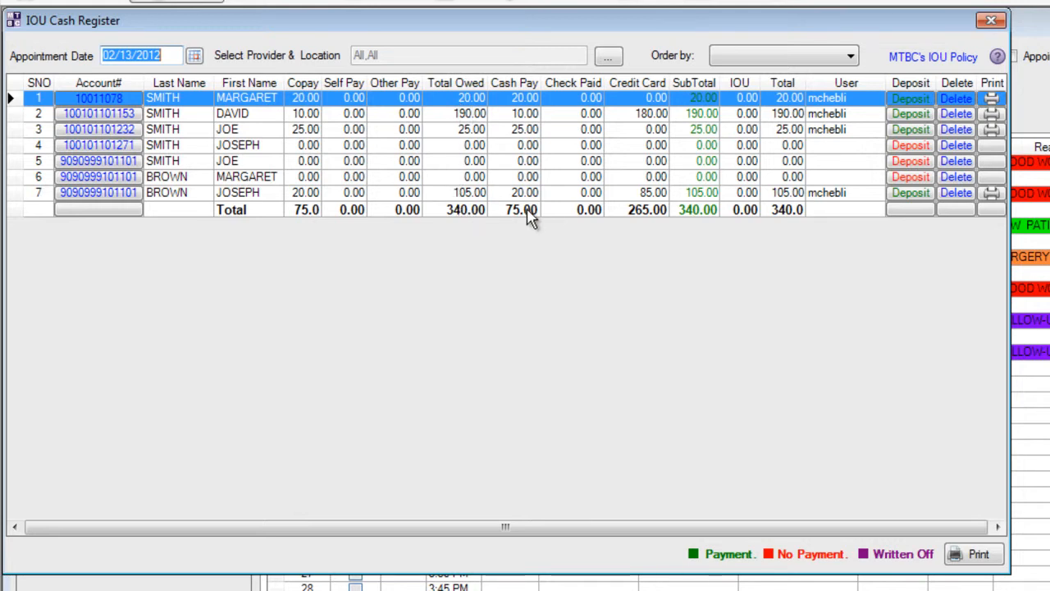
{"action": "mouse_move", "coordinate": [660, 228]}
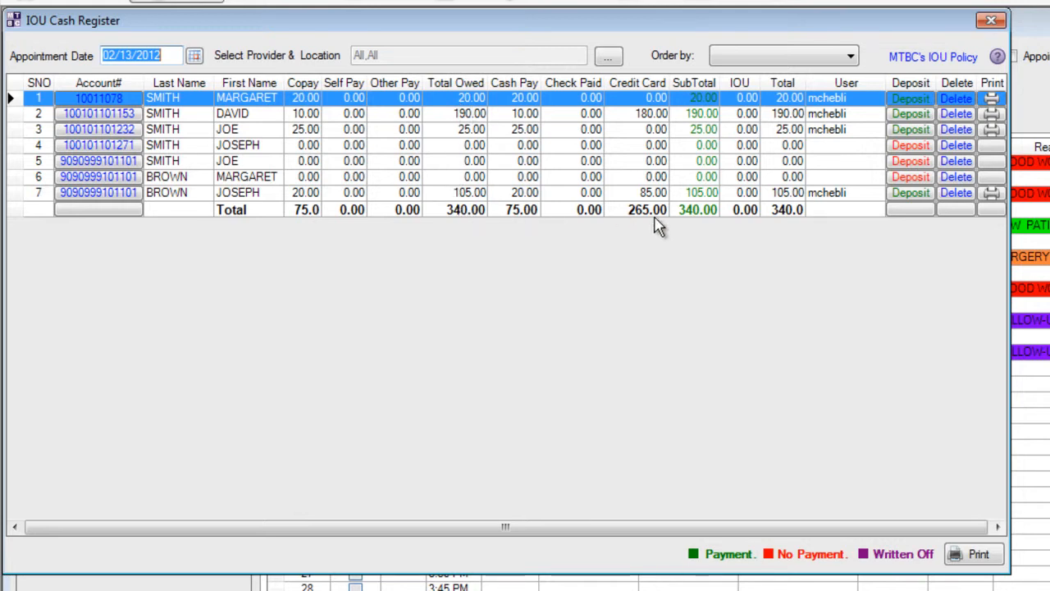
{"action": "mouse_move", "coordinate": [648, 222]}
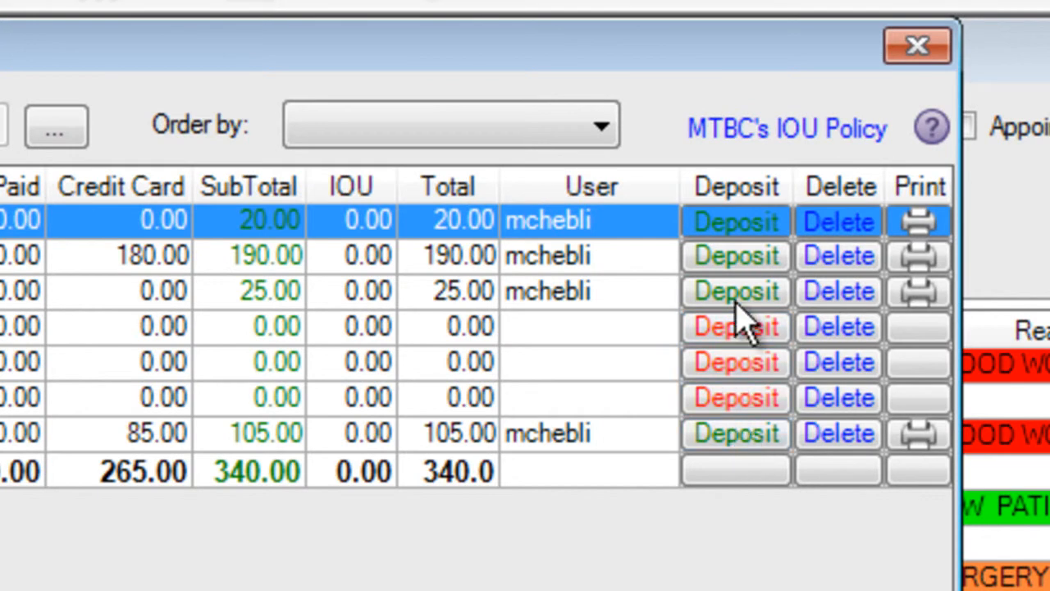
{"action": "mouse_move", "coordinate": [735, 292]}
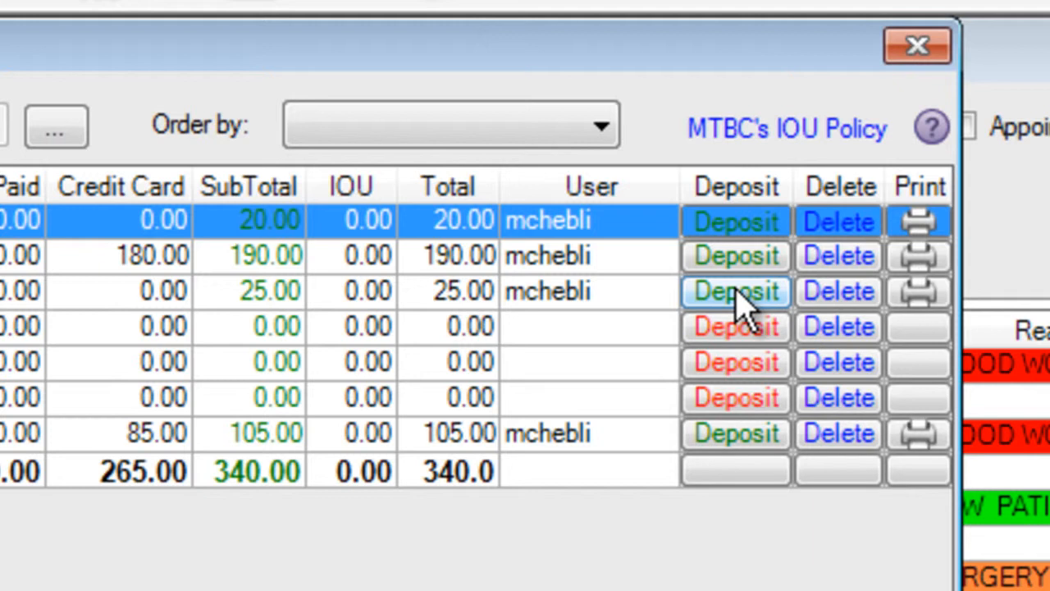
{"action": "mouse_move", "coordinate": [468, 320]}
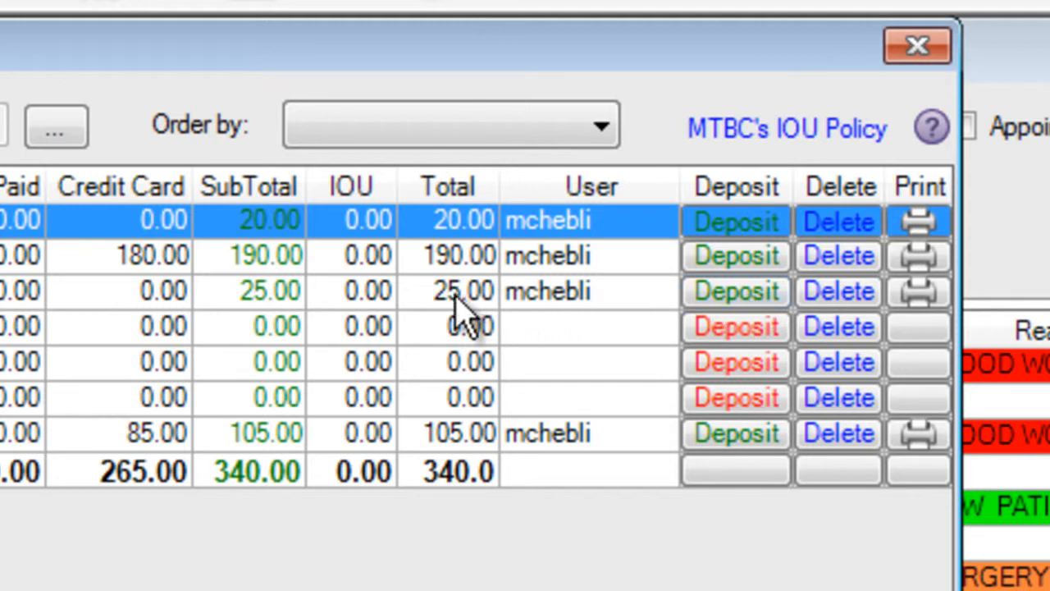
{"action": "mouse_move", "coordinate": [735, 399]}
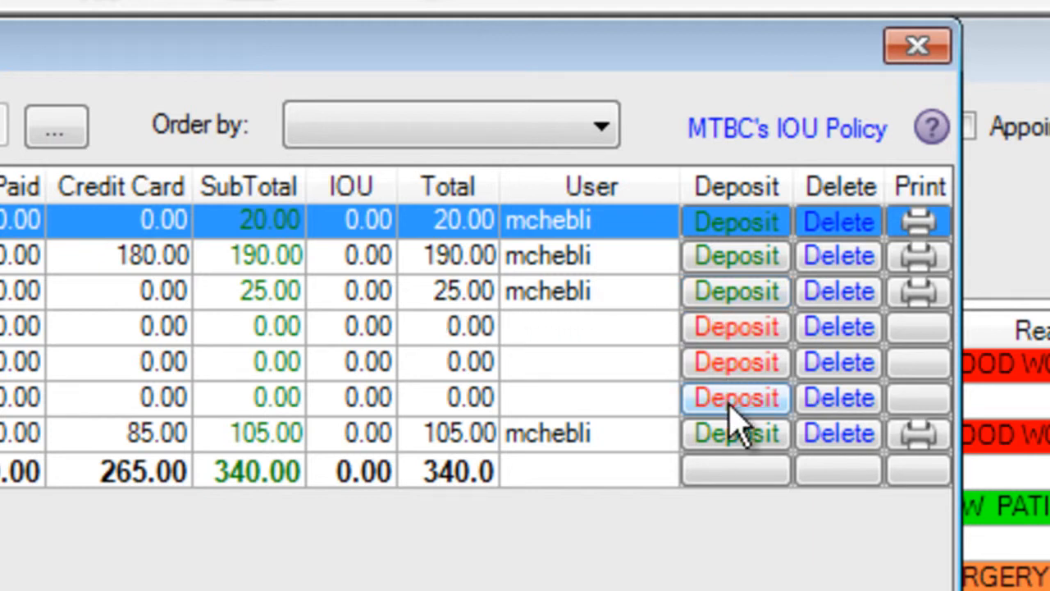
{"action": "mouse_move", "coordinate": [735, 326]}
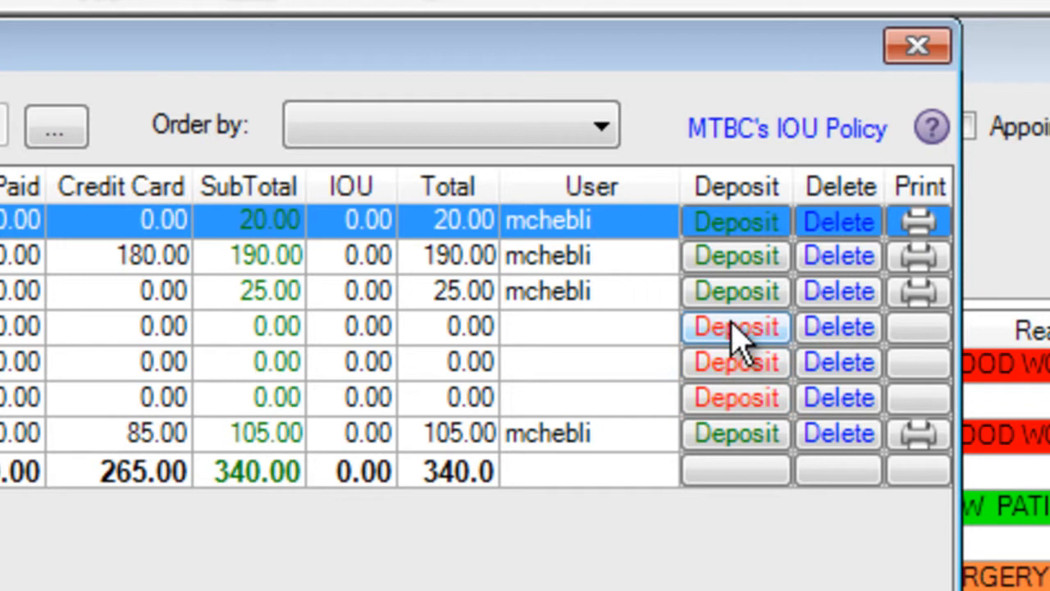
{"action": "mouse_move", "coordinate": [90, 364]}
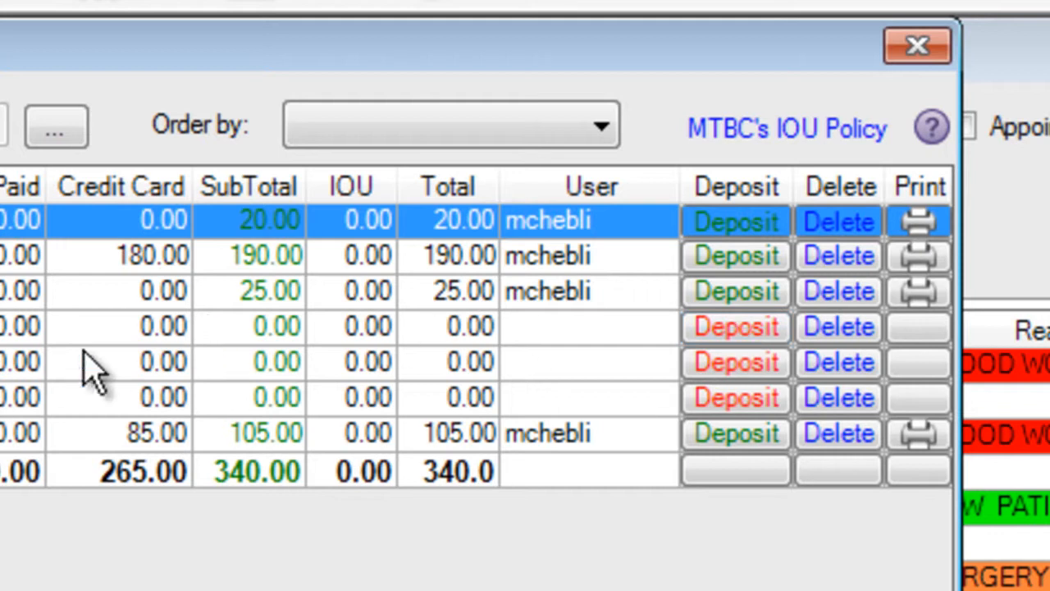
{"action": "mouse_move", "coordinate": [741, 451]}
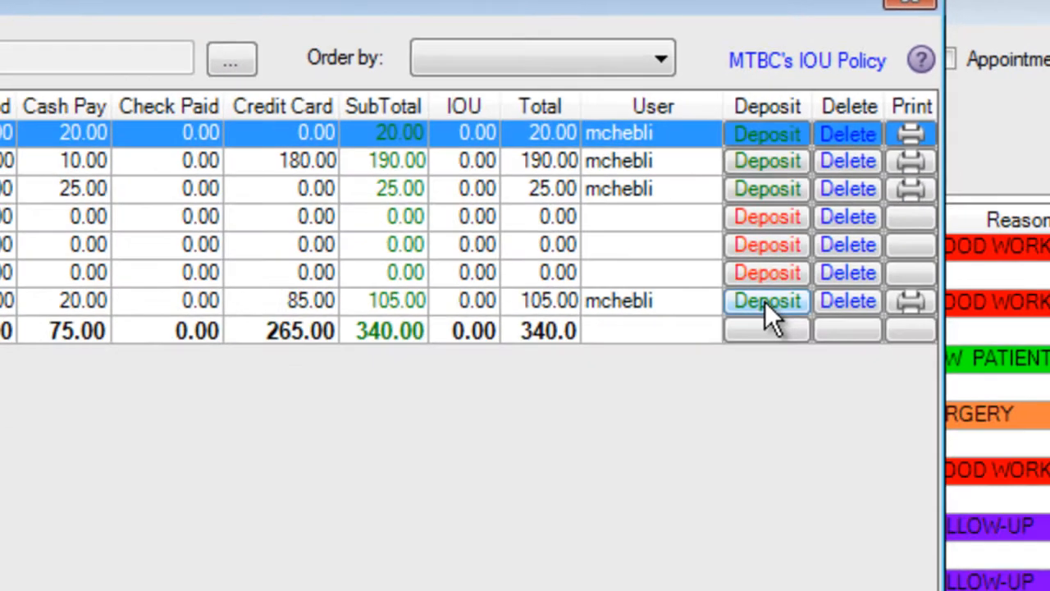
{"action": "left_click", "coordinate": [764, 301]}
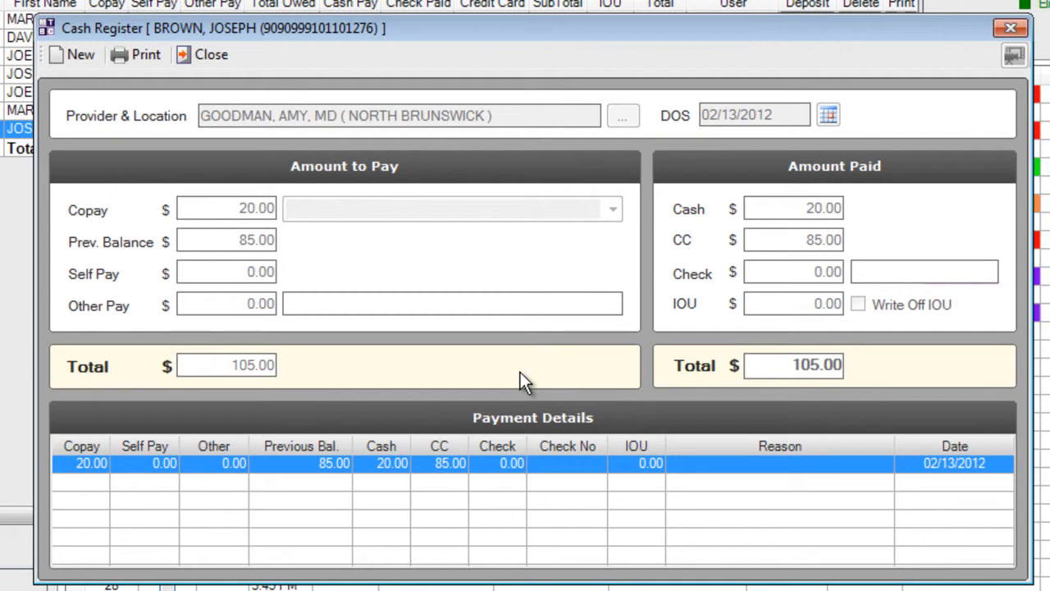
{"action": "mouse_move", "coordinate": [320, 482]}
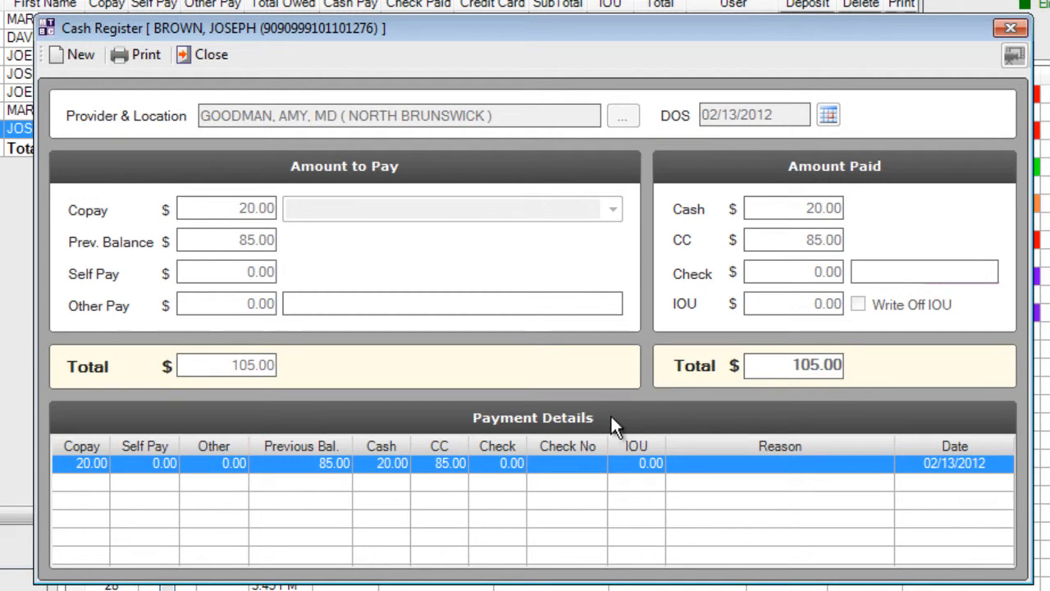
{"action": "mouse_move", "coordinate": [582, 423]}
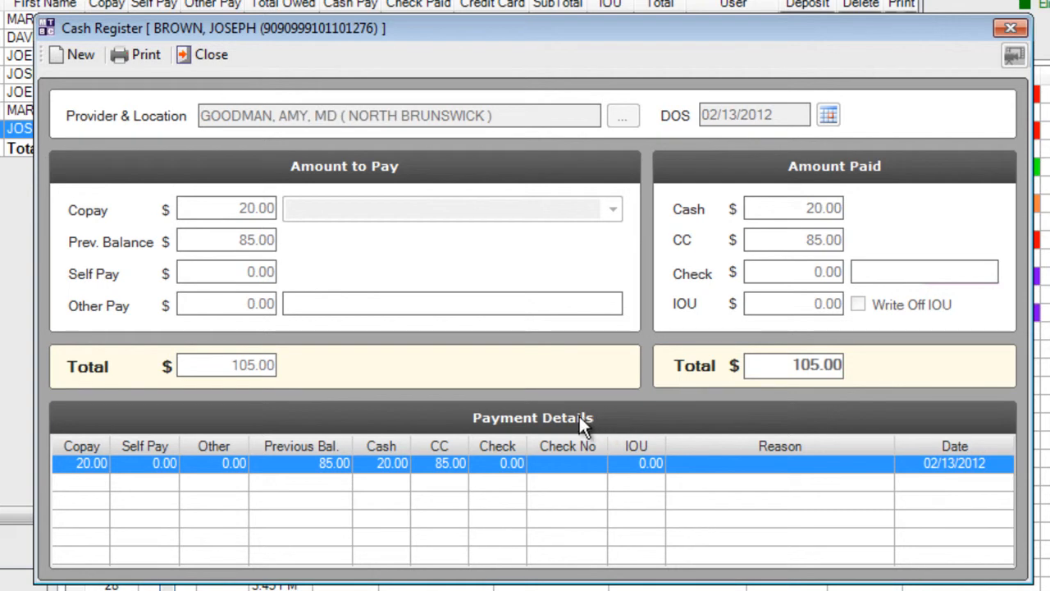
{"action": "mouse_move", "coordinate": [146, 54]}
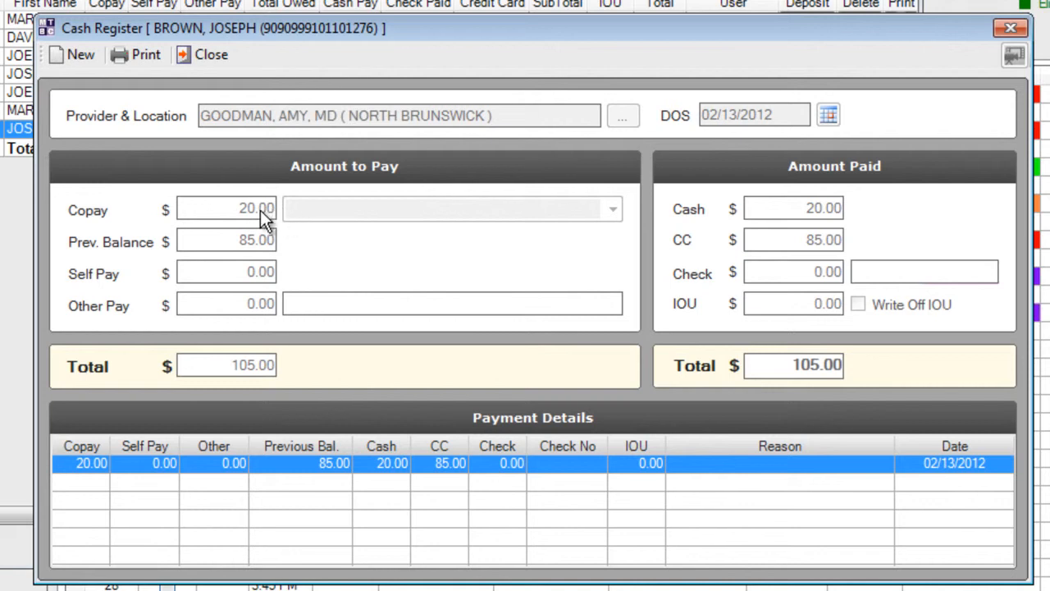
{"action": "mouse_move", "coordinate": [227, 118]}
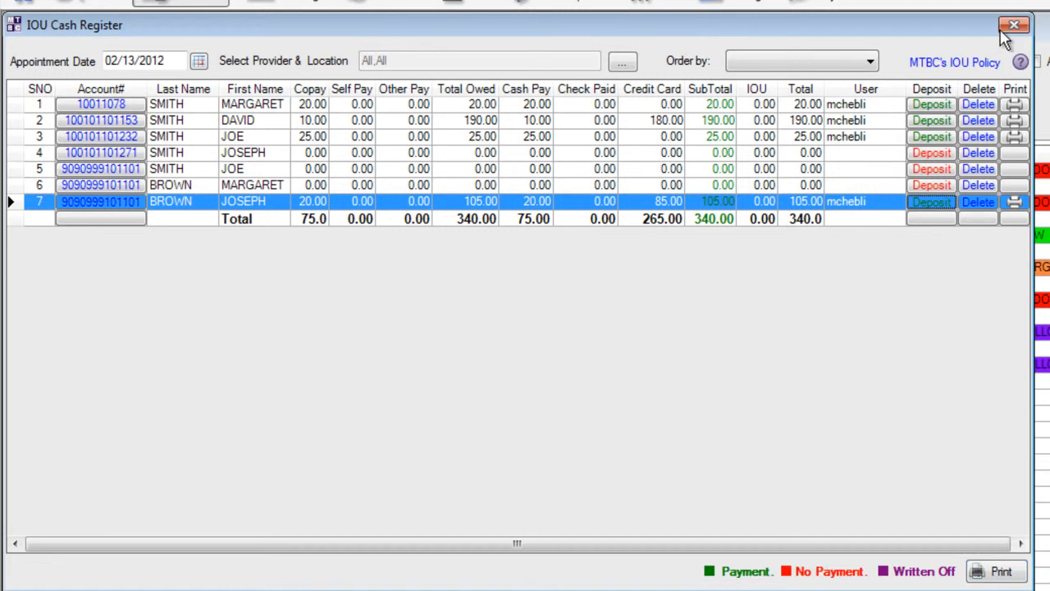
Close the IOU Cash Register and return to the Reports menu.
{"action": "left_click", "coordinate": [1014, 25]}
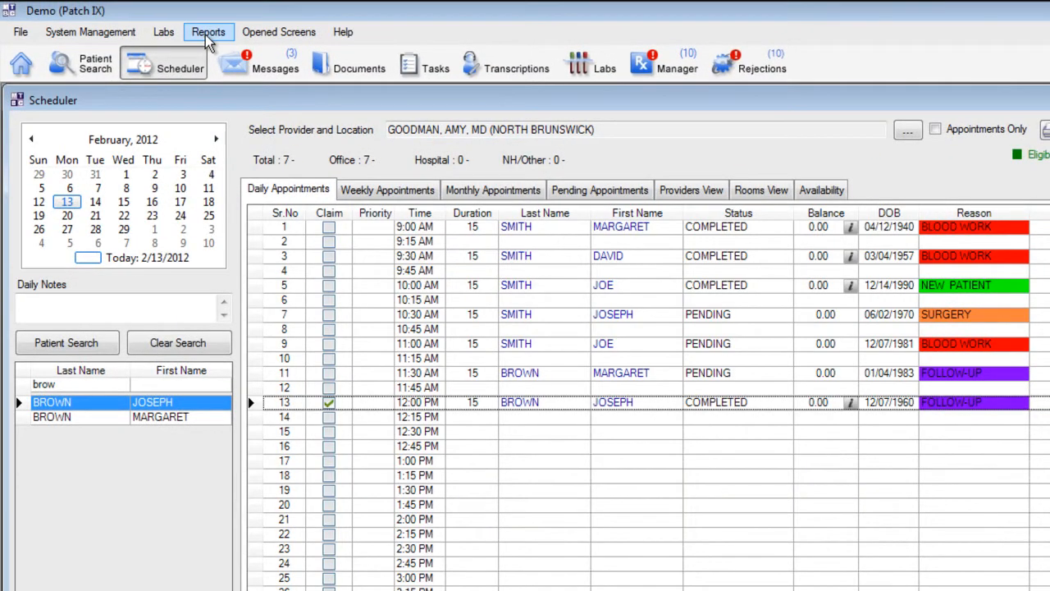
{"action": "left_click", "coordinate": [206, 32]}
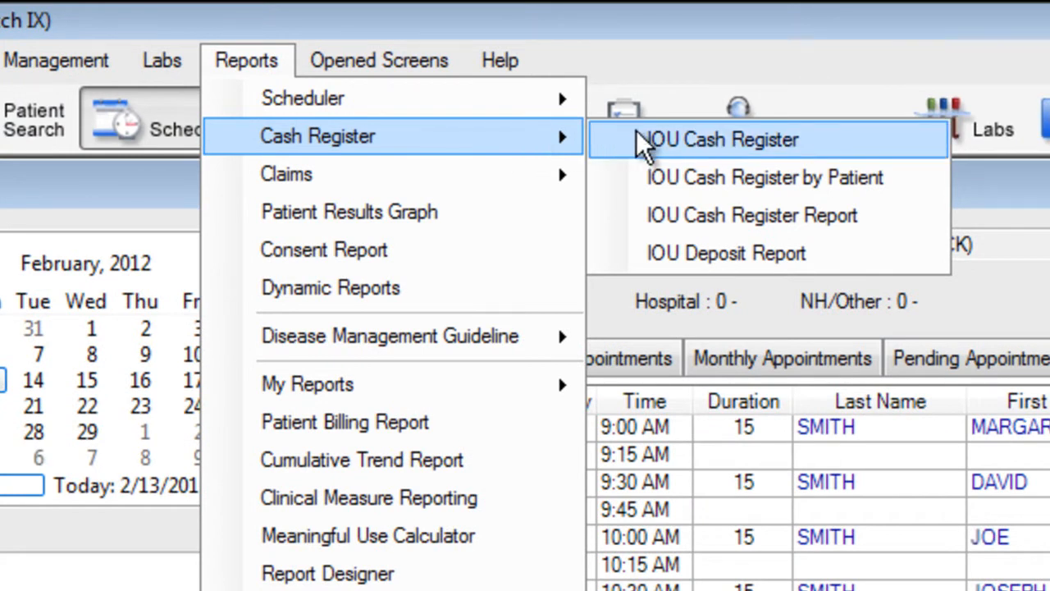
{"action": "mouse_move", "coordinate": [853, 177]}
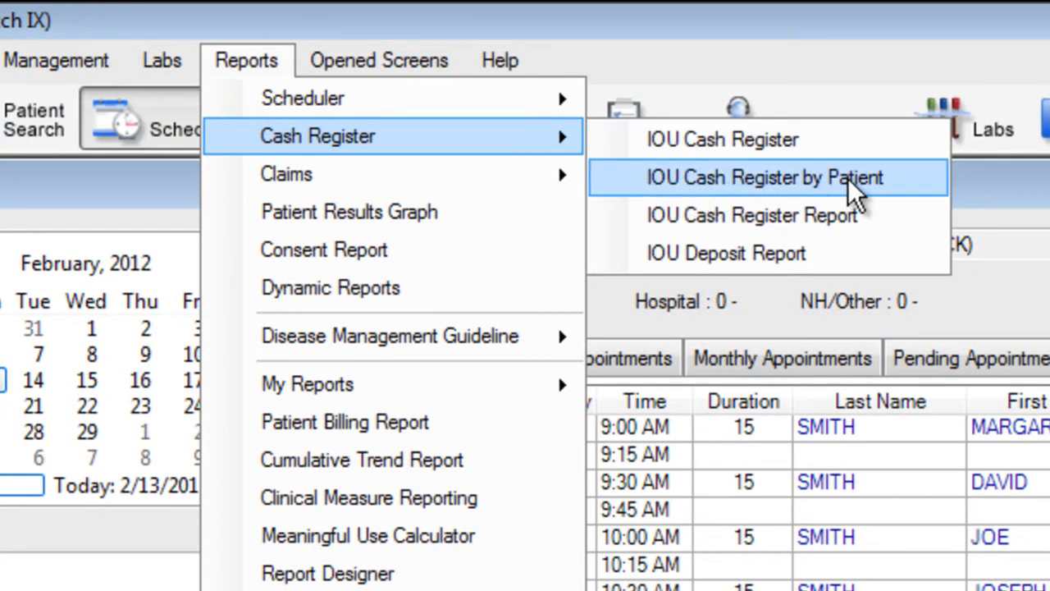
{"action": "mouse_move", "coordinate": [673, 230]}
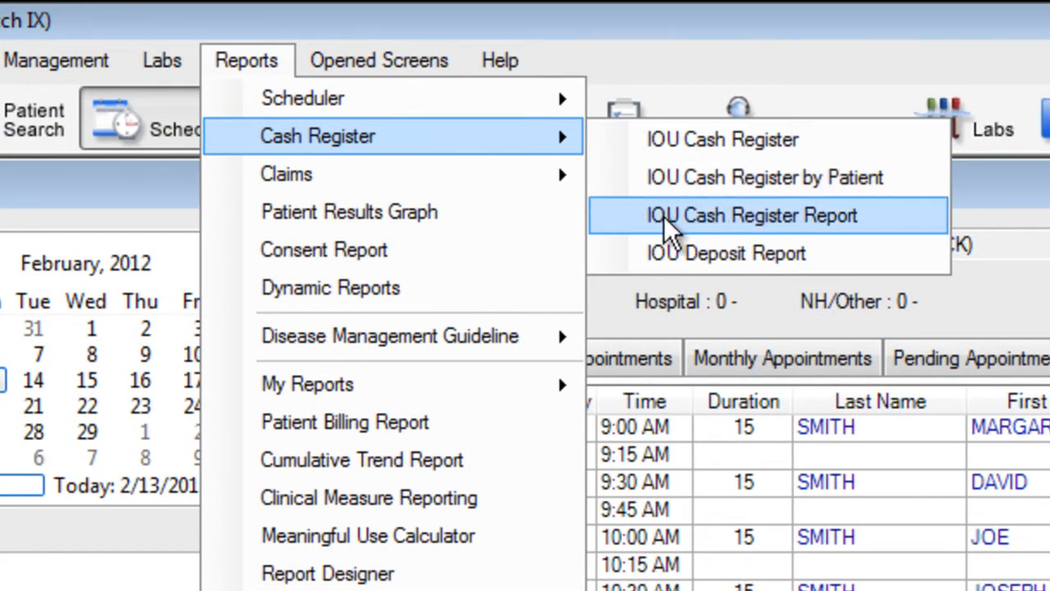
{"action": "mouse_move", "coordinate": [775, 228]}
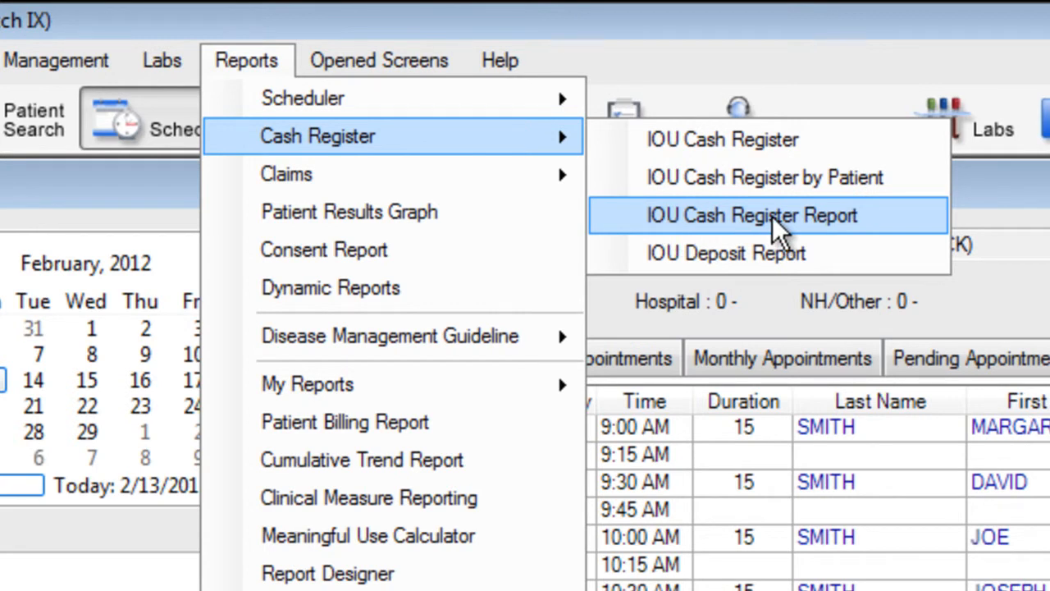
{"action": "mouse_move", "coordinate": [714, 265]}
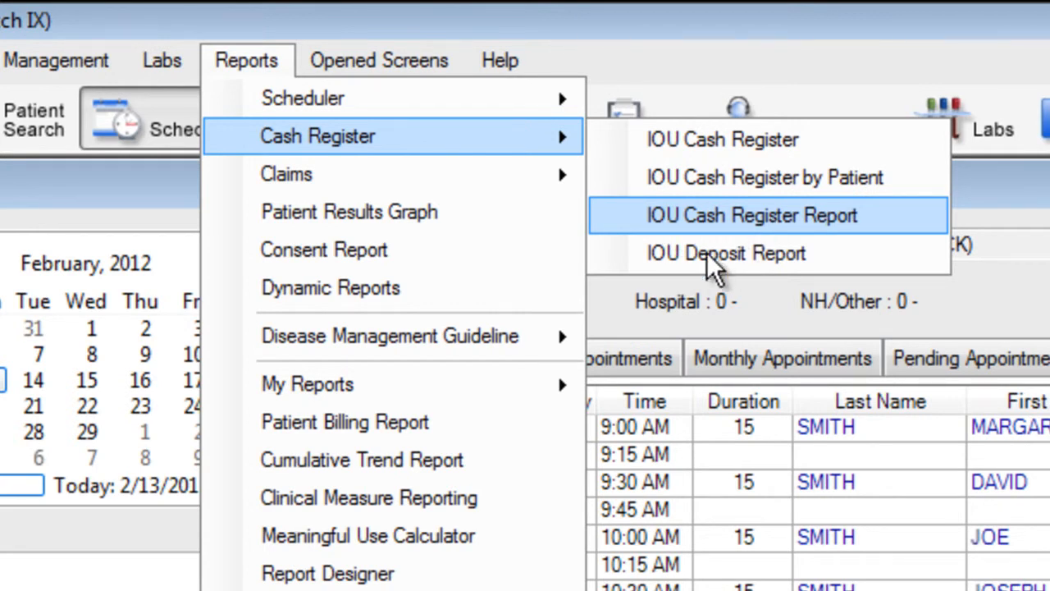
{"action": "mouse_move", "coordinate": [725, 253]}
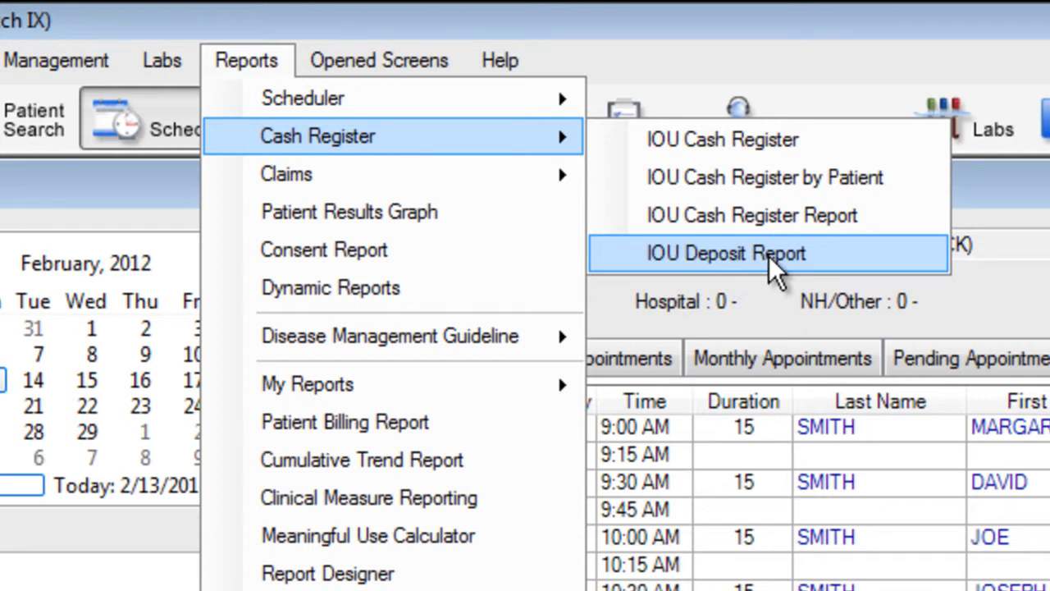
Bring up the IOU Deposit Report form for all providers and locations on 02/13/2012.
{"action": "left_click", "coordinate": [725, 253]}
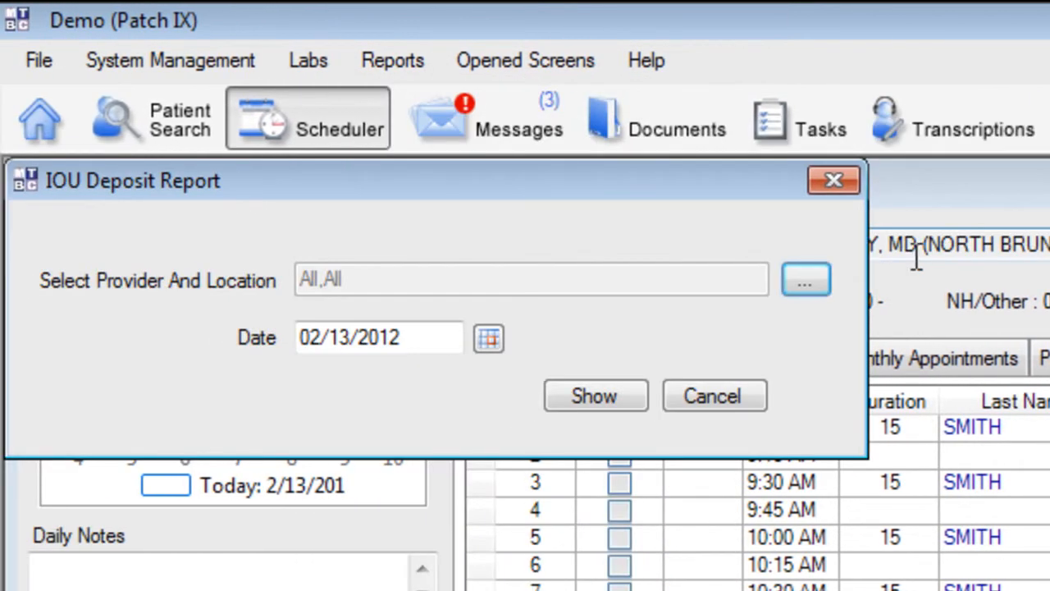
{"action": "mouse_move", "coordinate": [296, 308]}
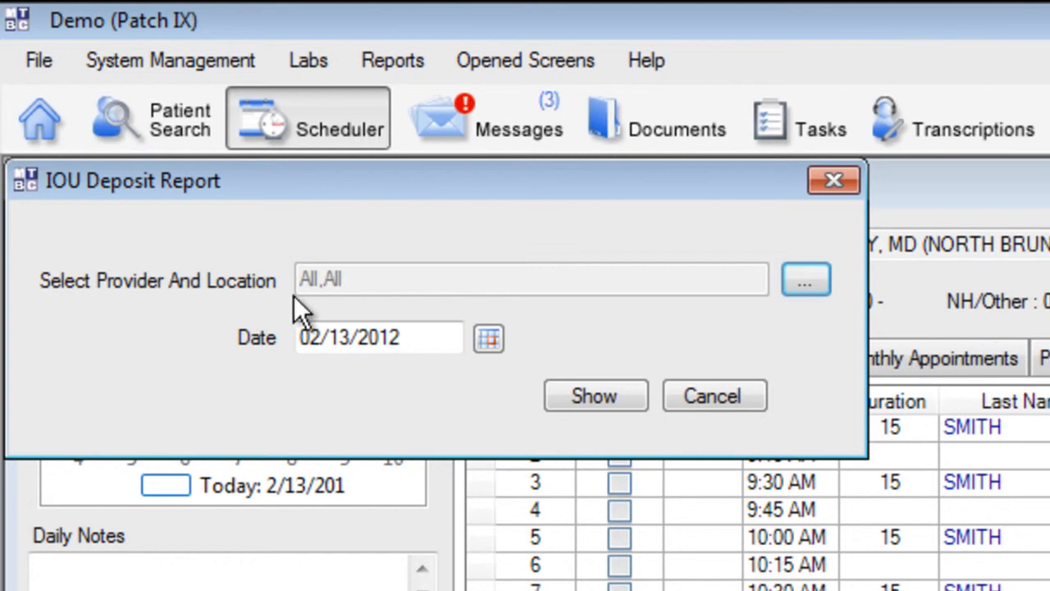
{"action": "mouse_move", "coordinate": [270, 348]}
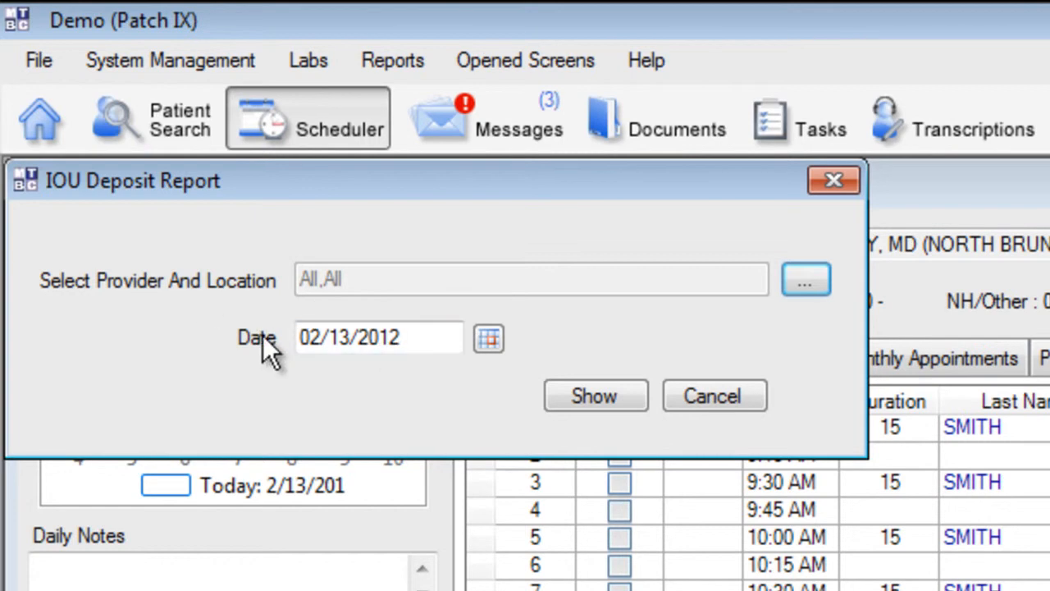
{"action": "mouse_move", "coordinate": [310, 295]}
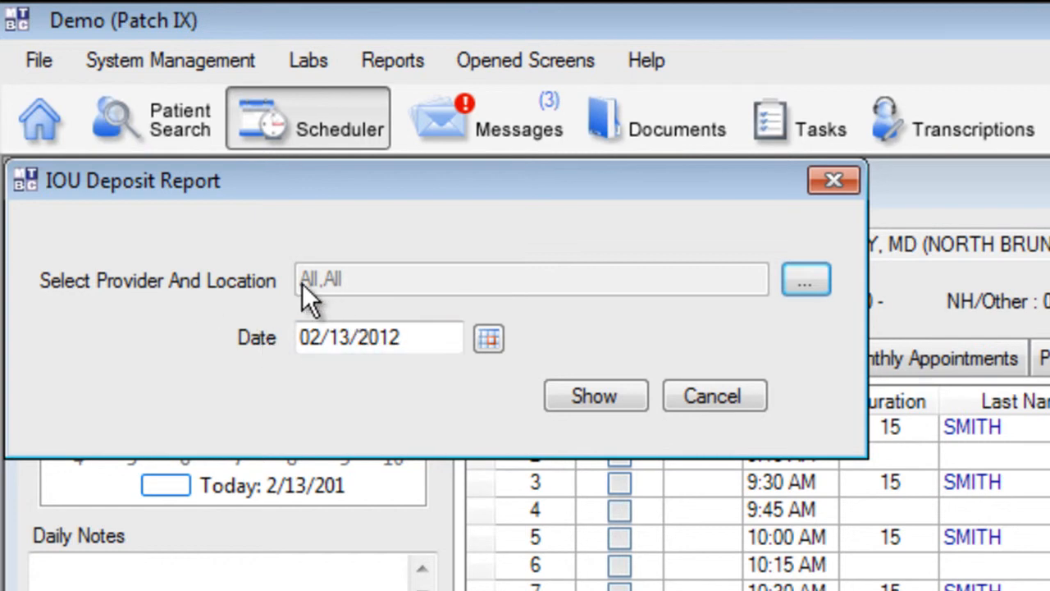
{"action": "left_click", "coordinate": [377, 338]}
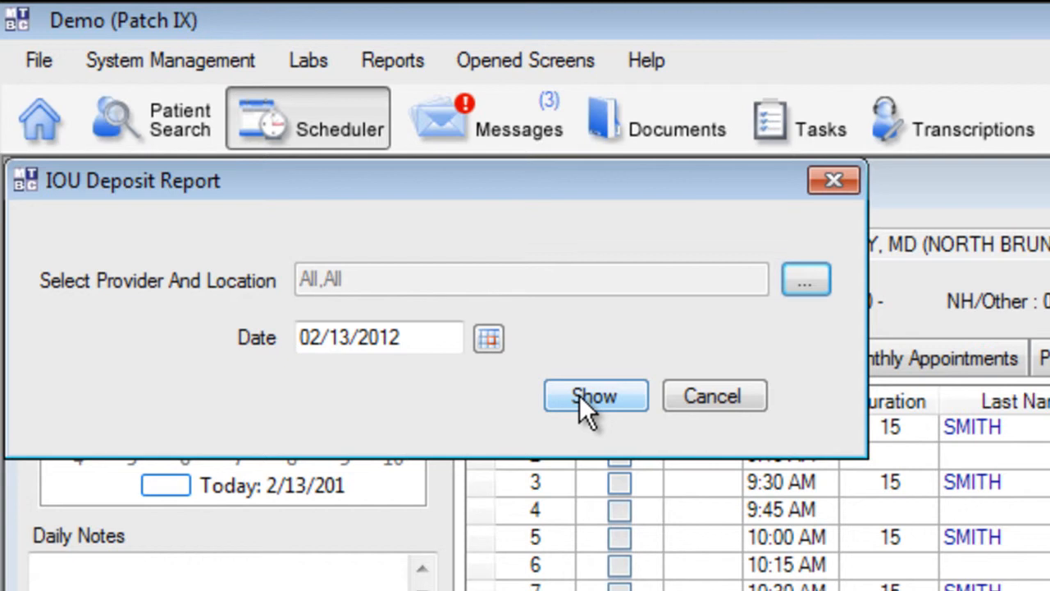
Show the Daily Deposit Report: 75.00 cash, 265.00 card, 340.00 total.
{"action": "left_click", "coordinate": [594, 396]}
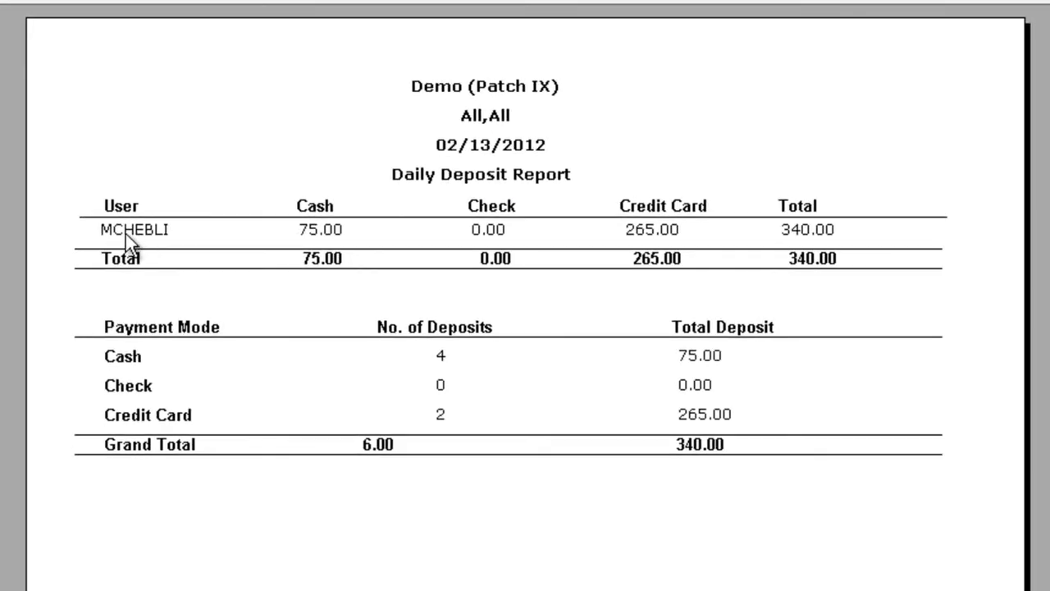
{"action": "mouse_move", "coordinate": [311, 240]}
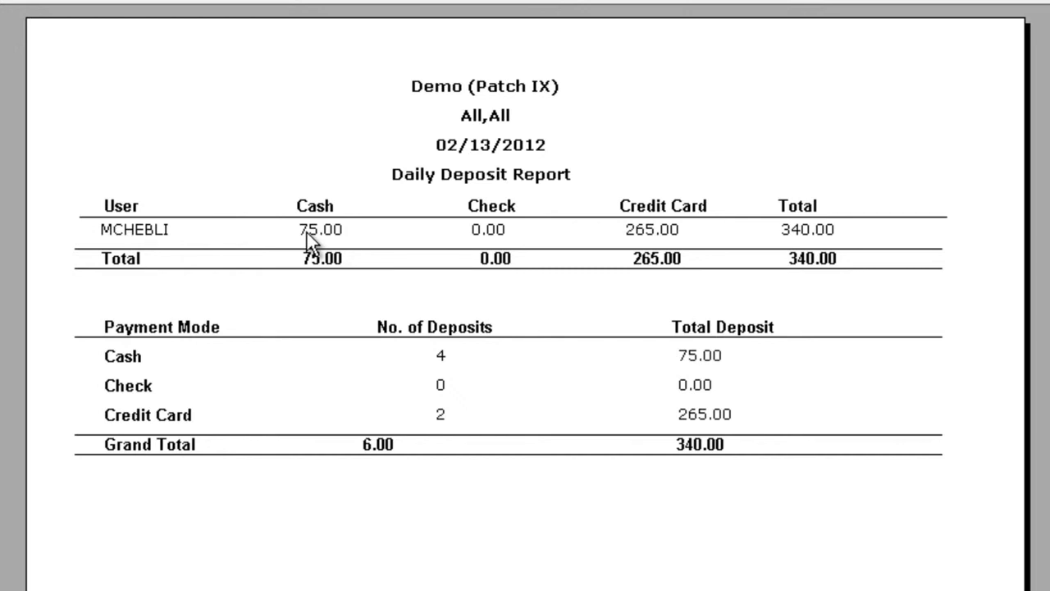
{"action": "mouse_move", "coordinate": [548, 410]}
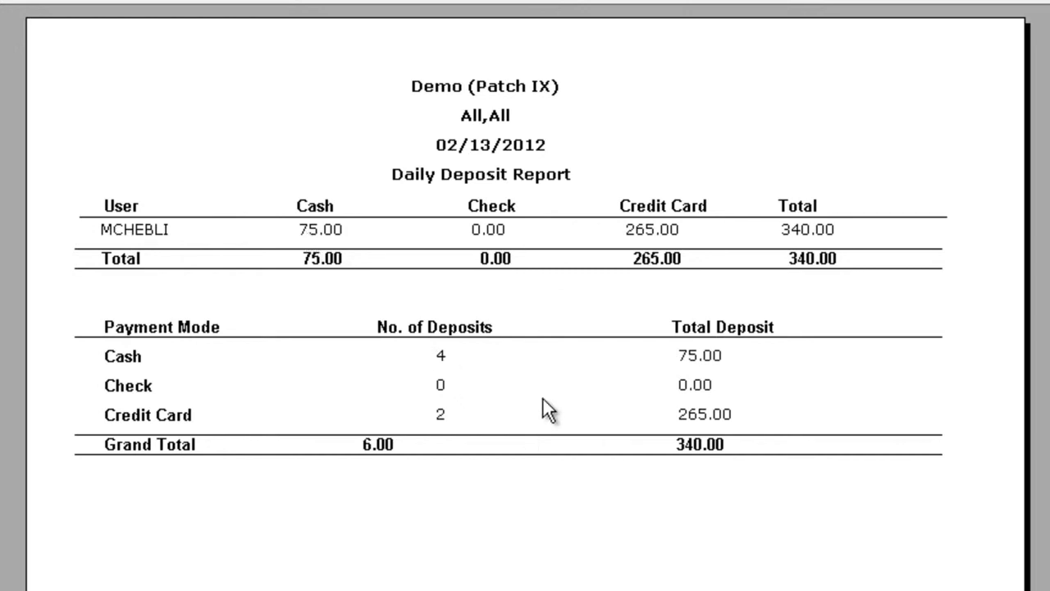
{"action": "mouse_move", "coordinate": [599, 446]}
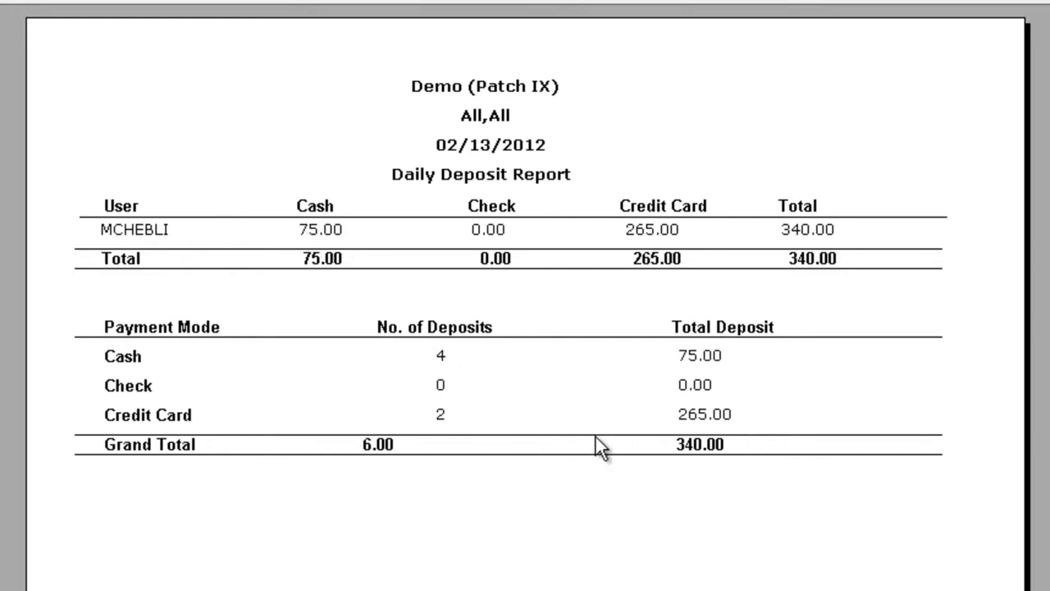
{"action": "mouse_move", "coordinate": [719, 459]}
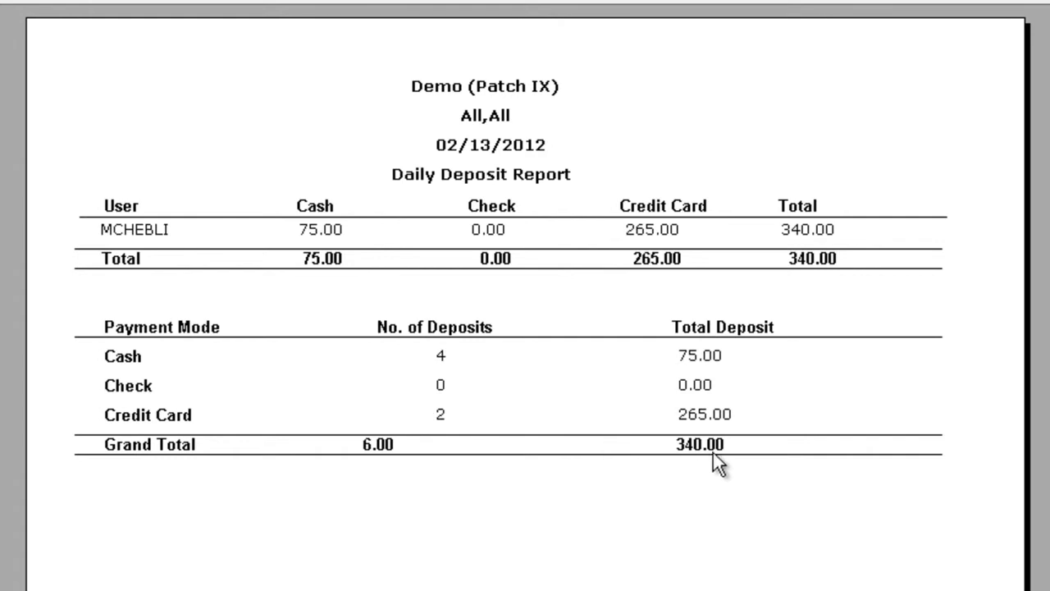
{"action": "mouse_move", "coordinate": [728, 463]}
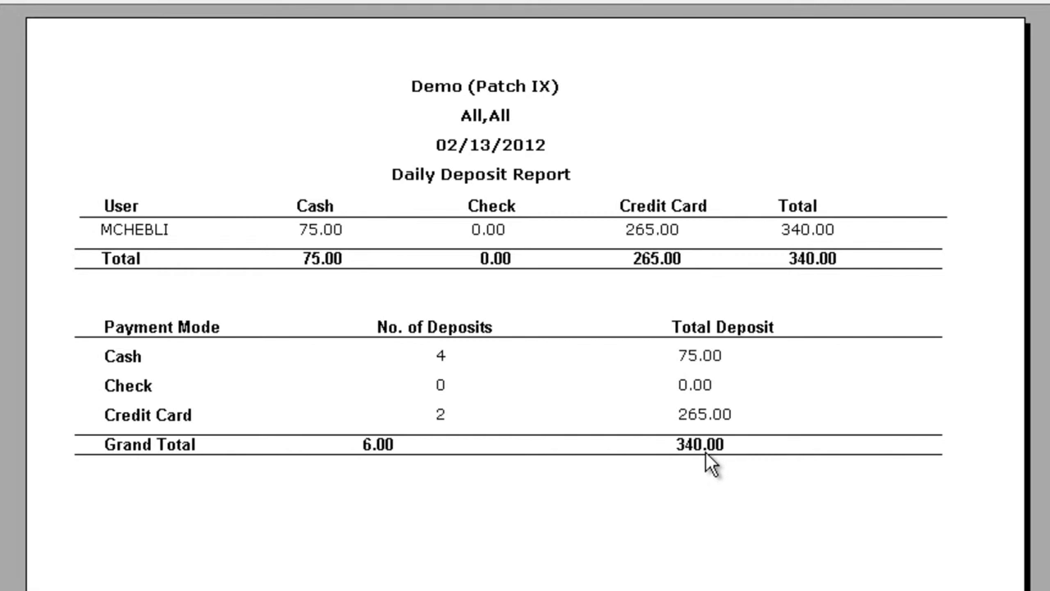
{"action": "mouse_move", "coordinate": [98, 230]}
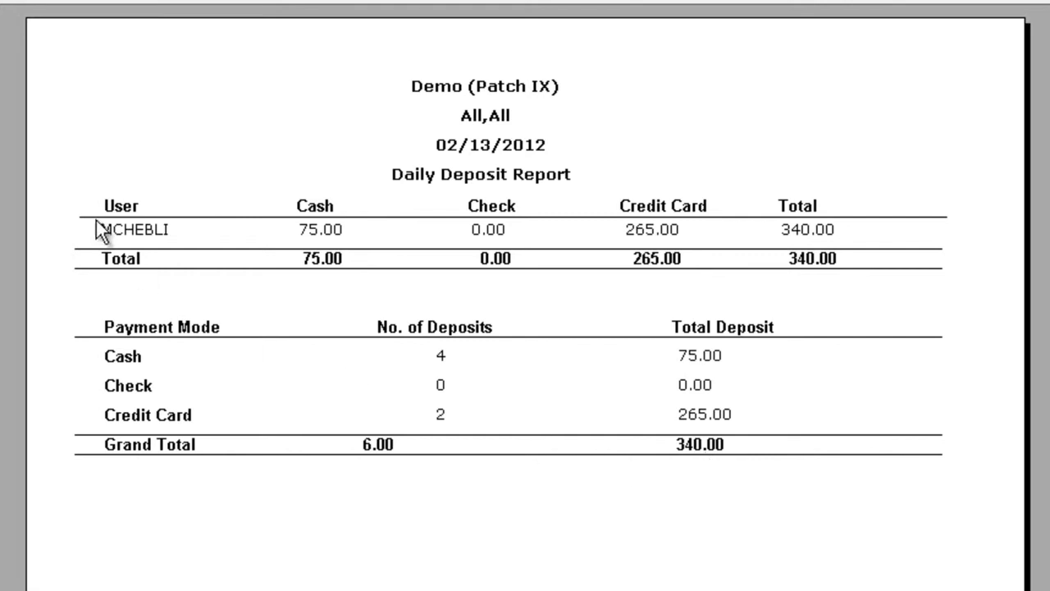
{"action": "mouse_move", "coordinate": [115, 243]}
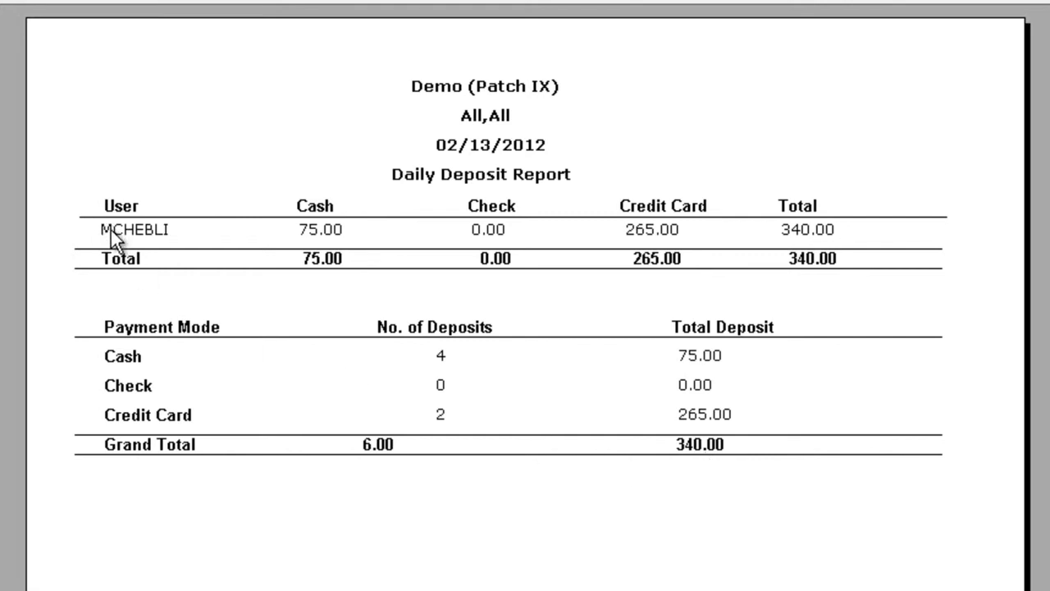